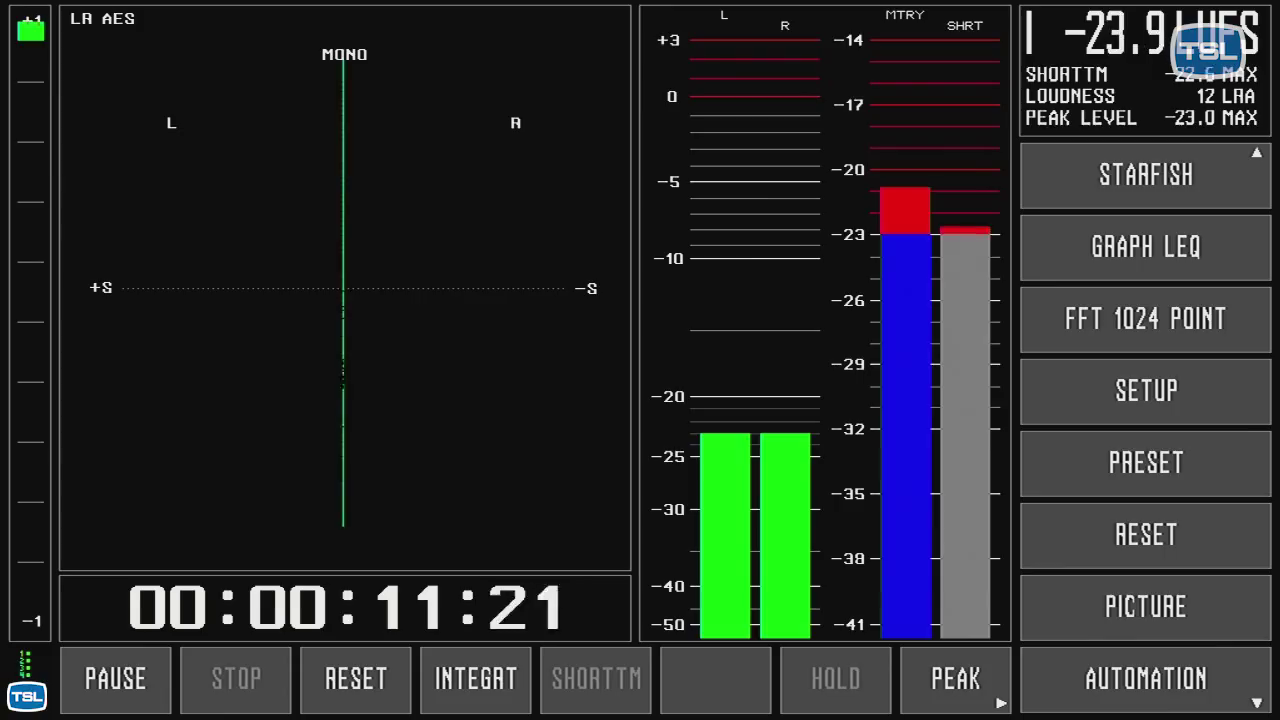
Step: Enter the setup menu and expand Preset > Matrix Output Assign, briefly showing the Meter channel assignments
click(1144, 176)
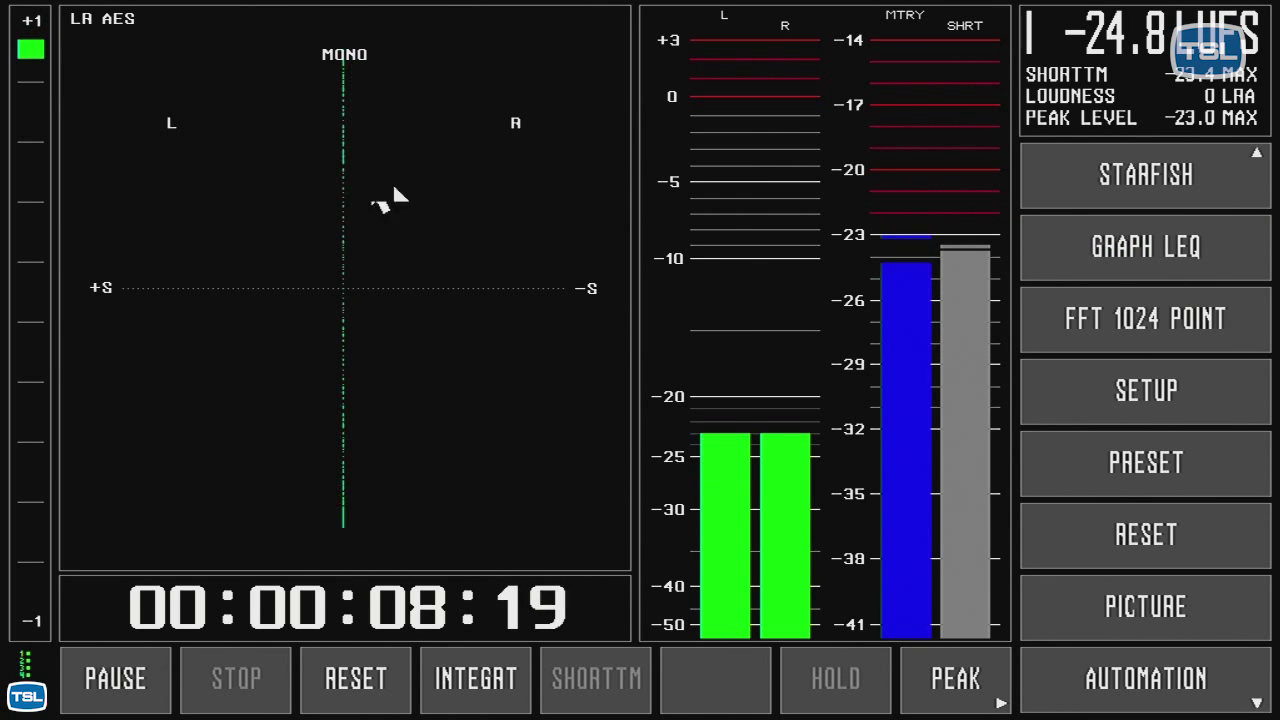
click(1144, 176)
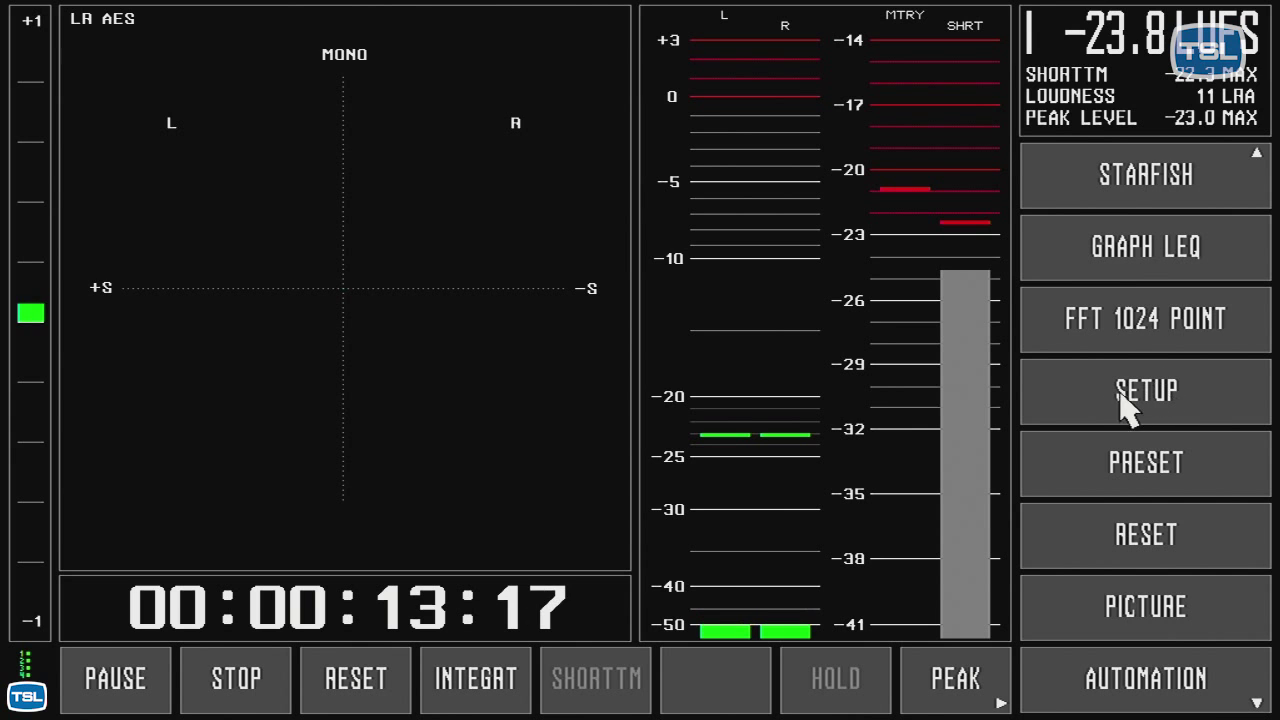
click(1144, 390)
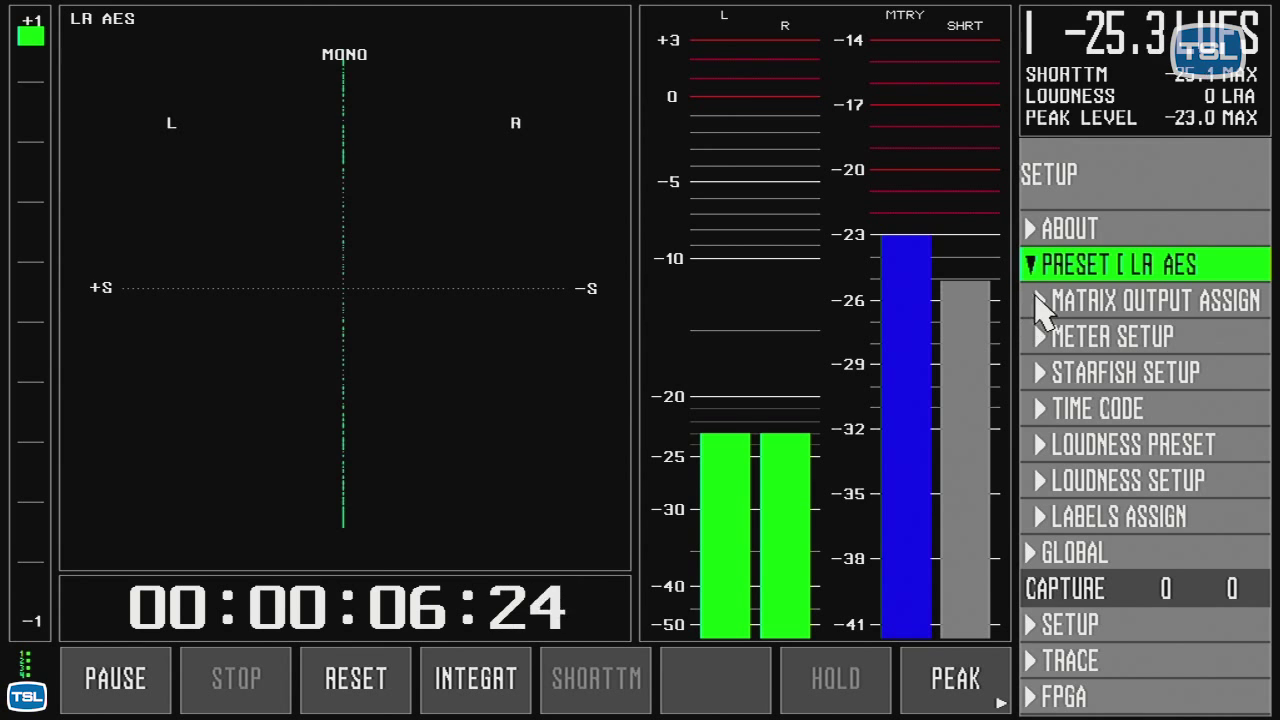
click(1156, 300)
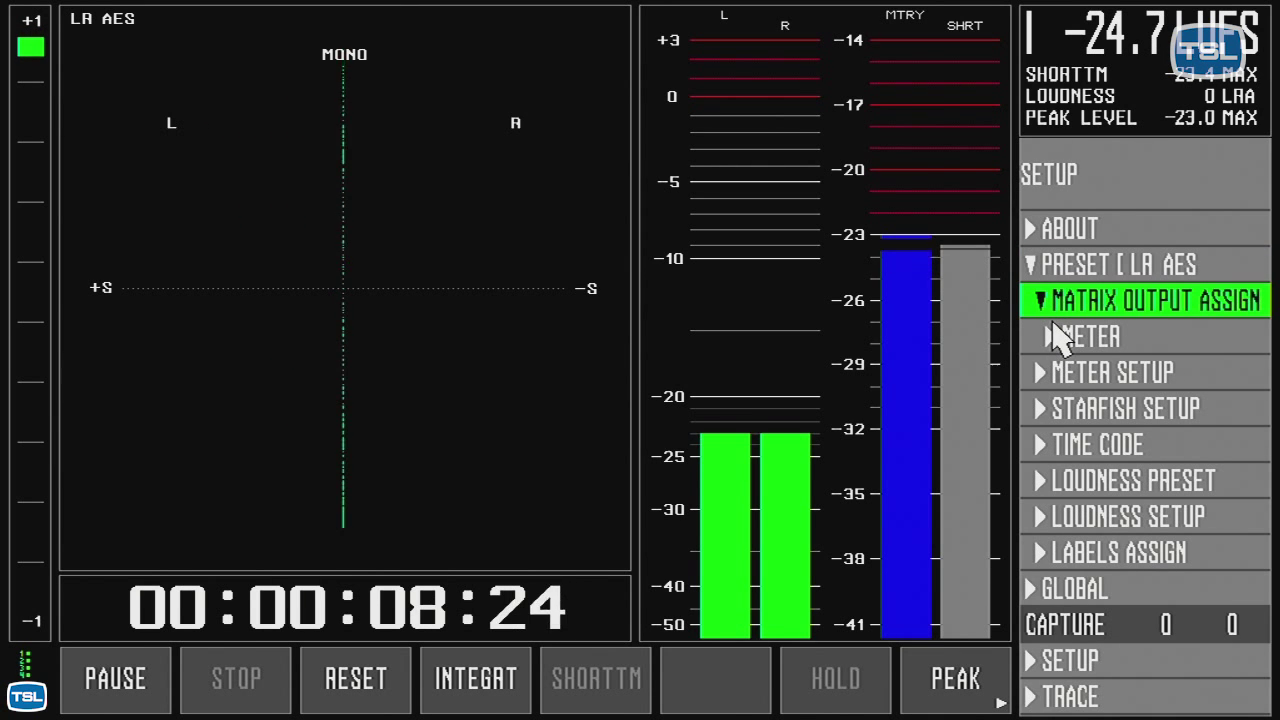
click(1090, 336)
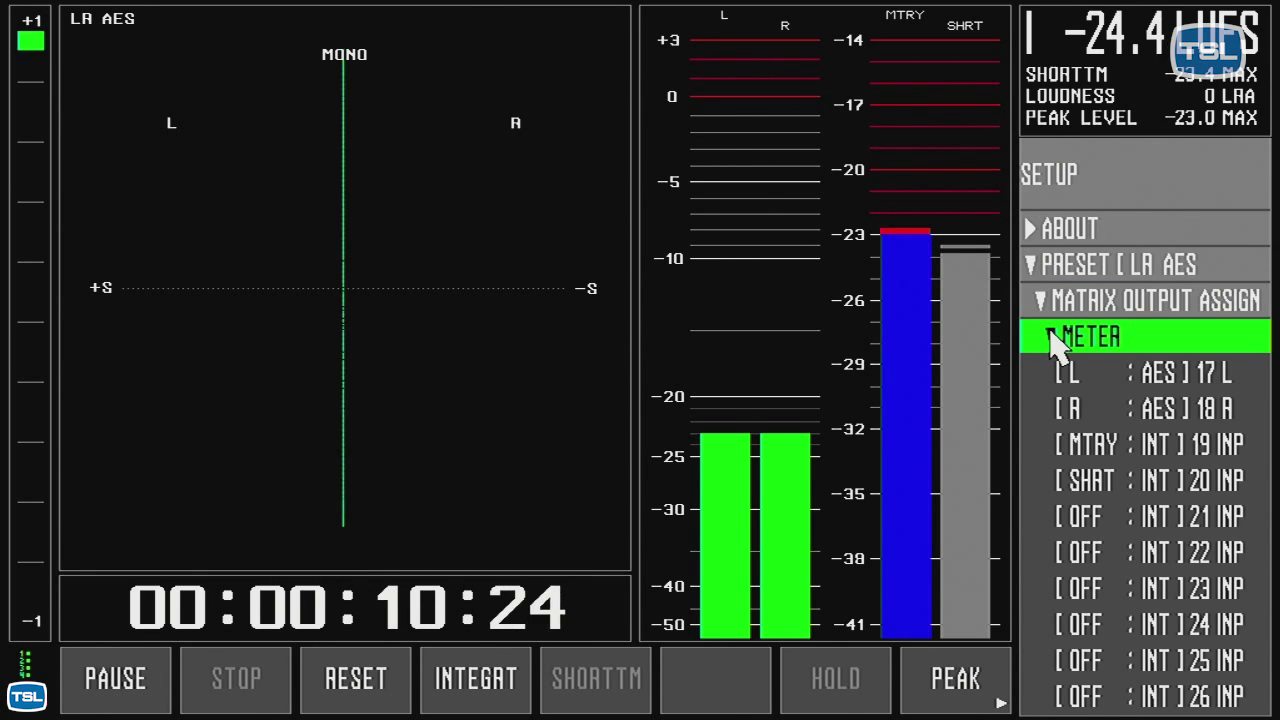
click(1050, 336)
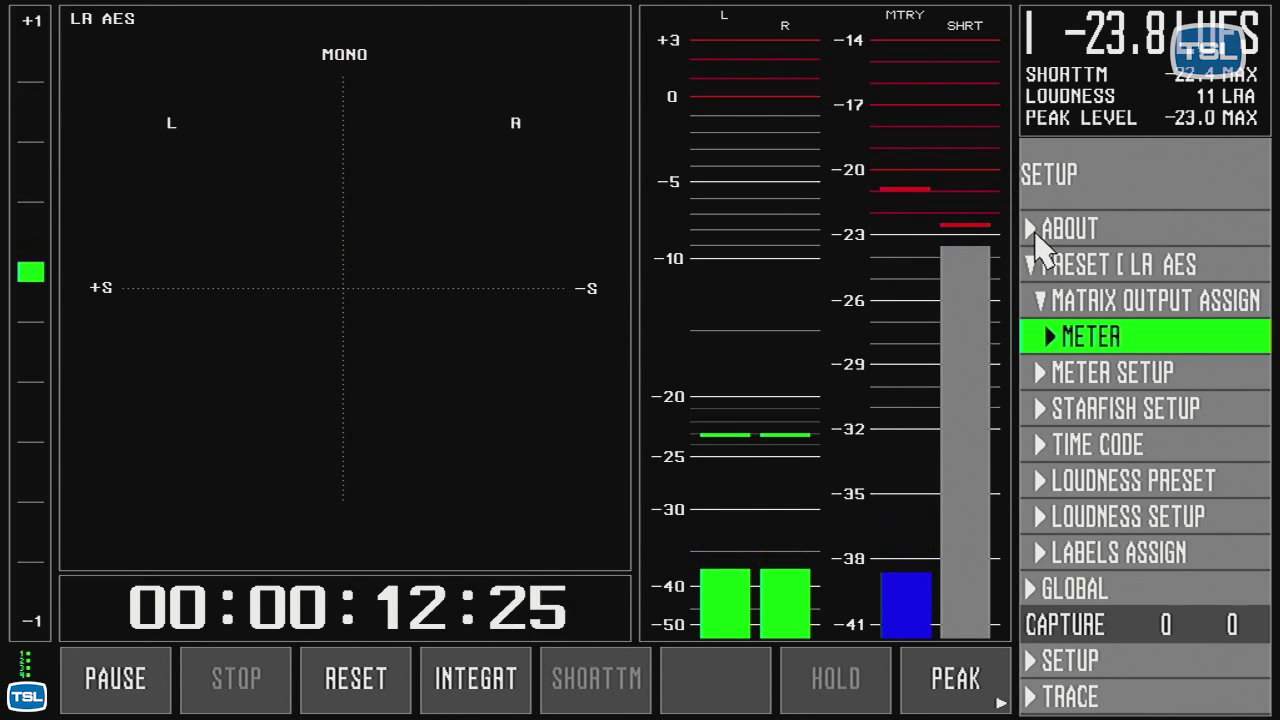
Step: Expand the About entry to show the DK-Technologies contact information
click(1070, 228)
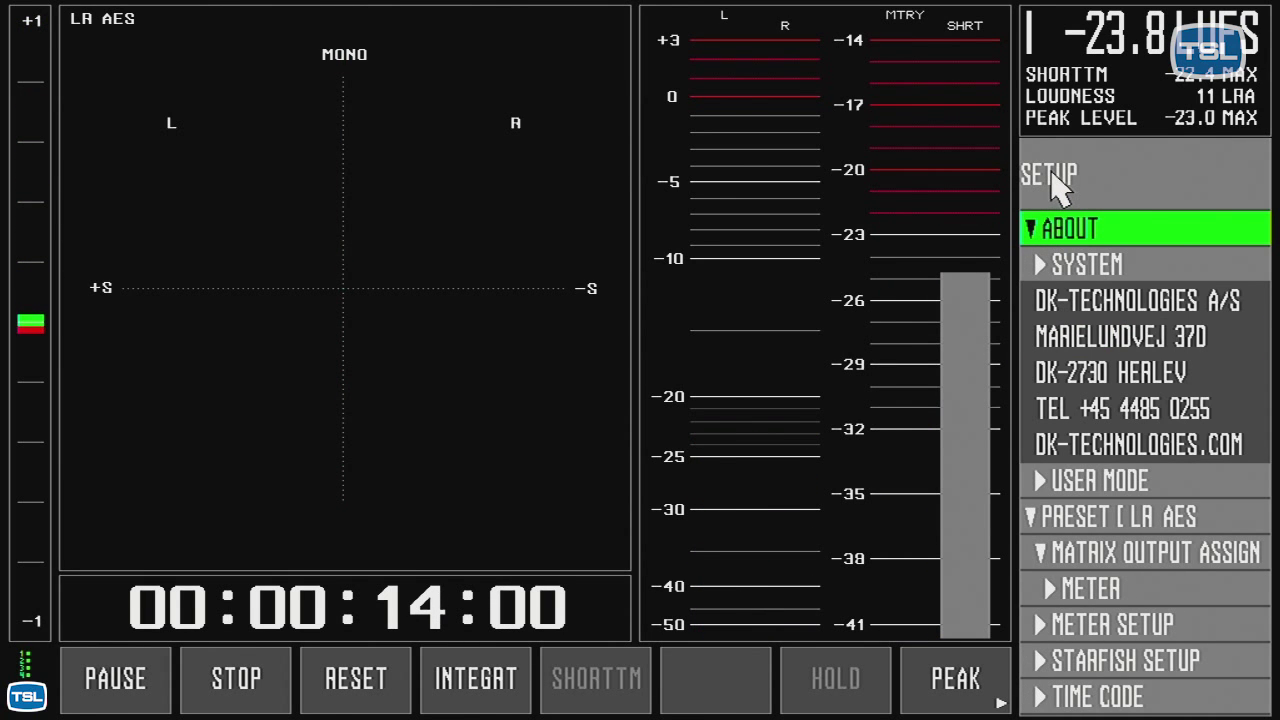
click(1048, 174)
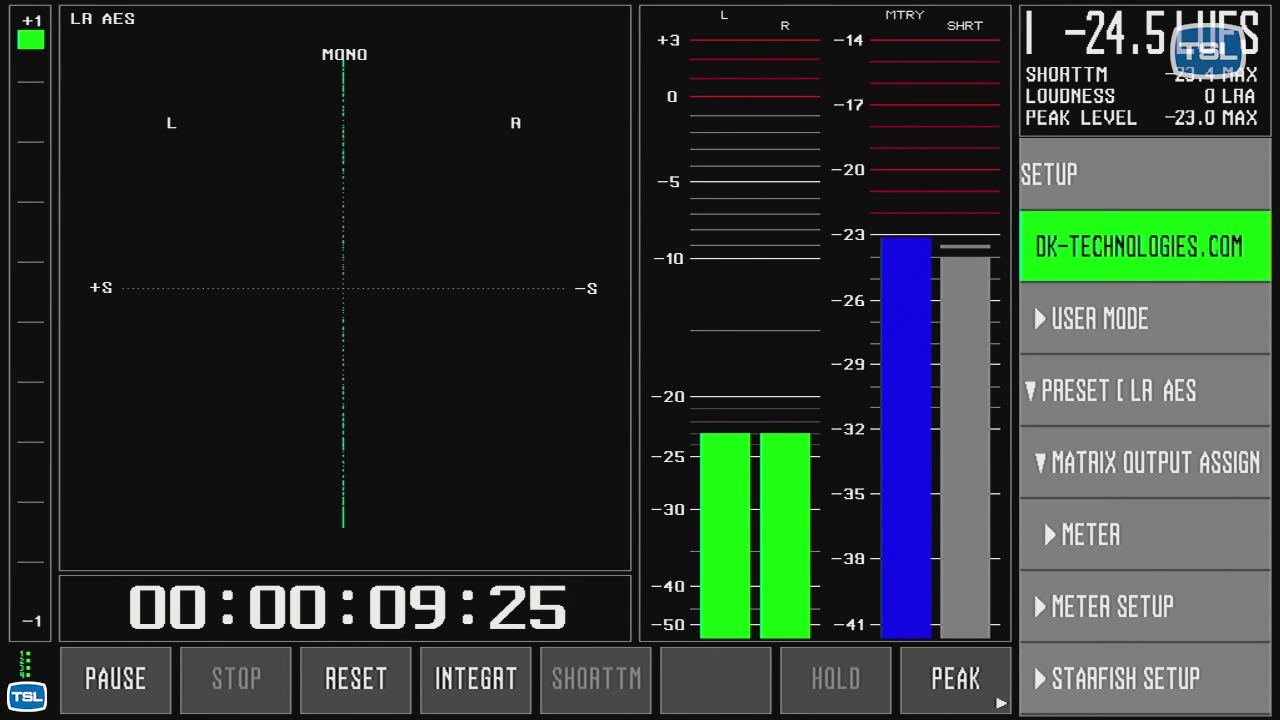
Step: Expand Meter Setup to reveal Scale, Display Mode, Bargraph Width and bar colour options
click(1112, 606)
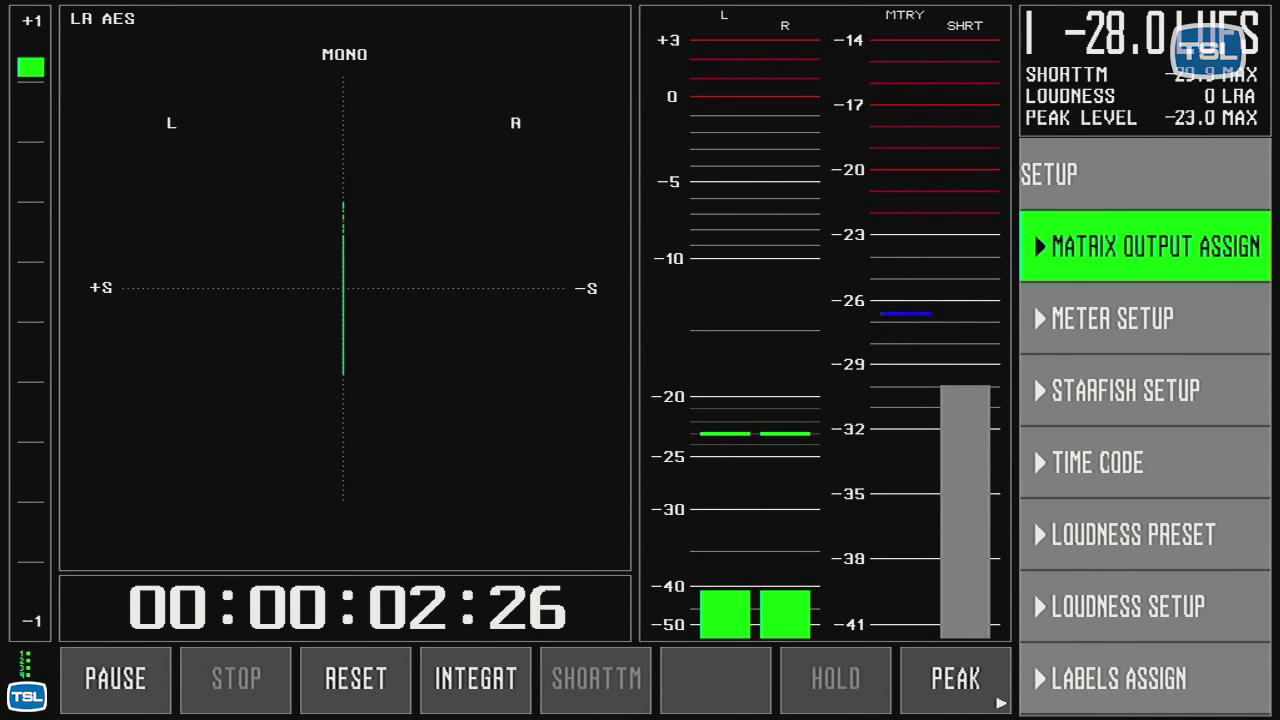
click(1144, 318)
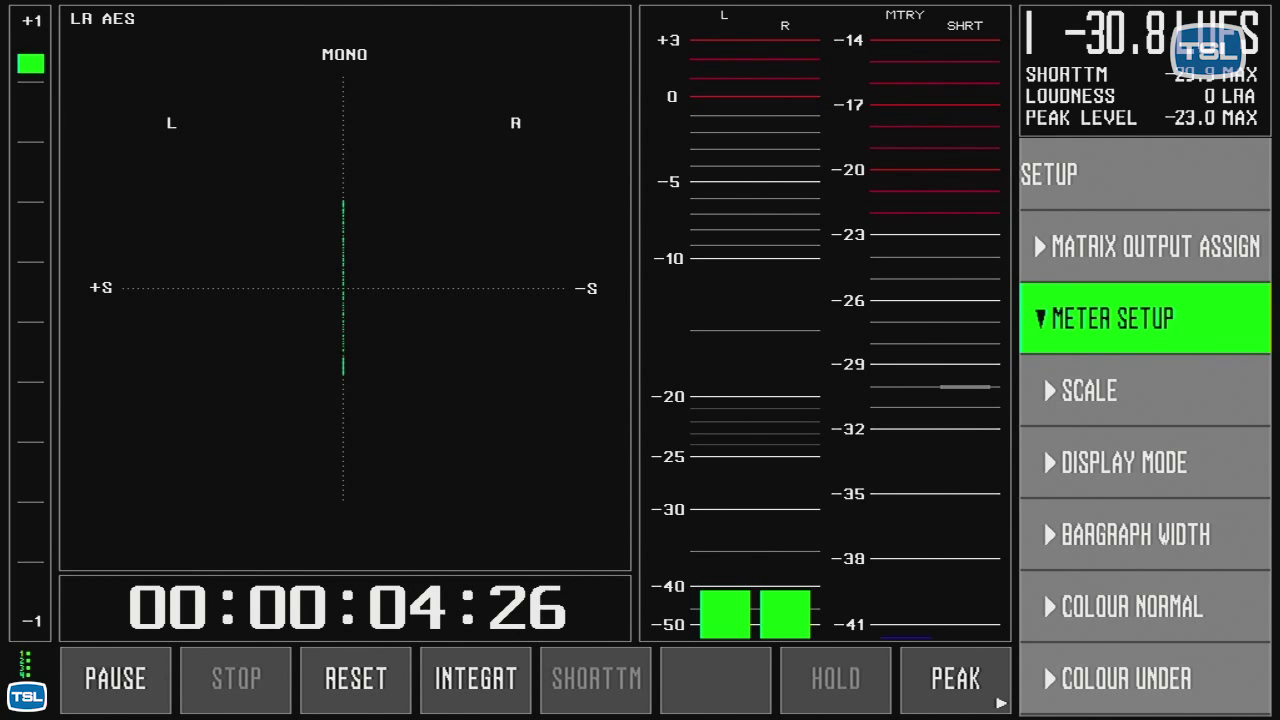
click(1088, 390)
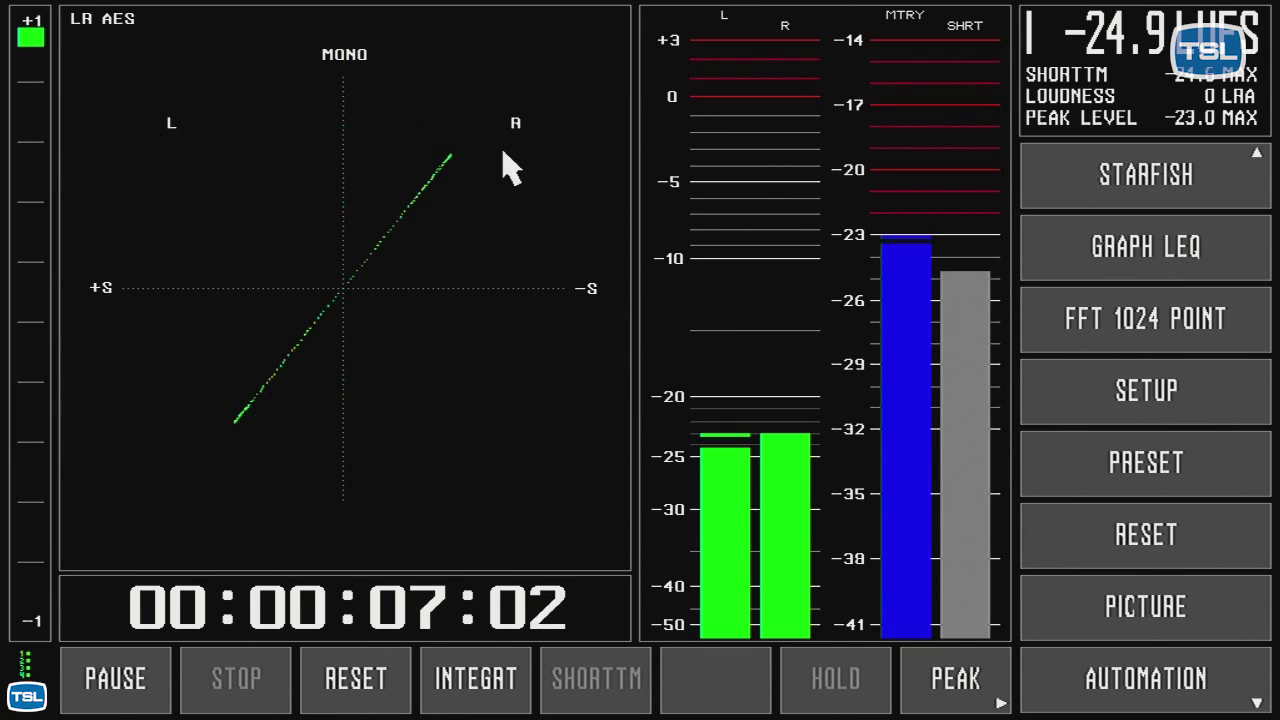
mouse_move(568, 210)
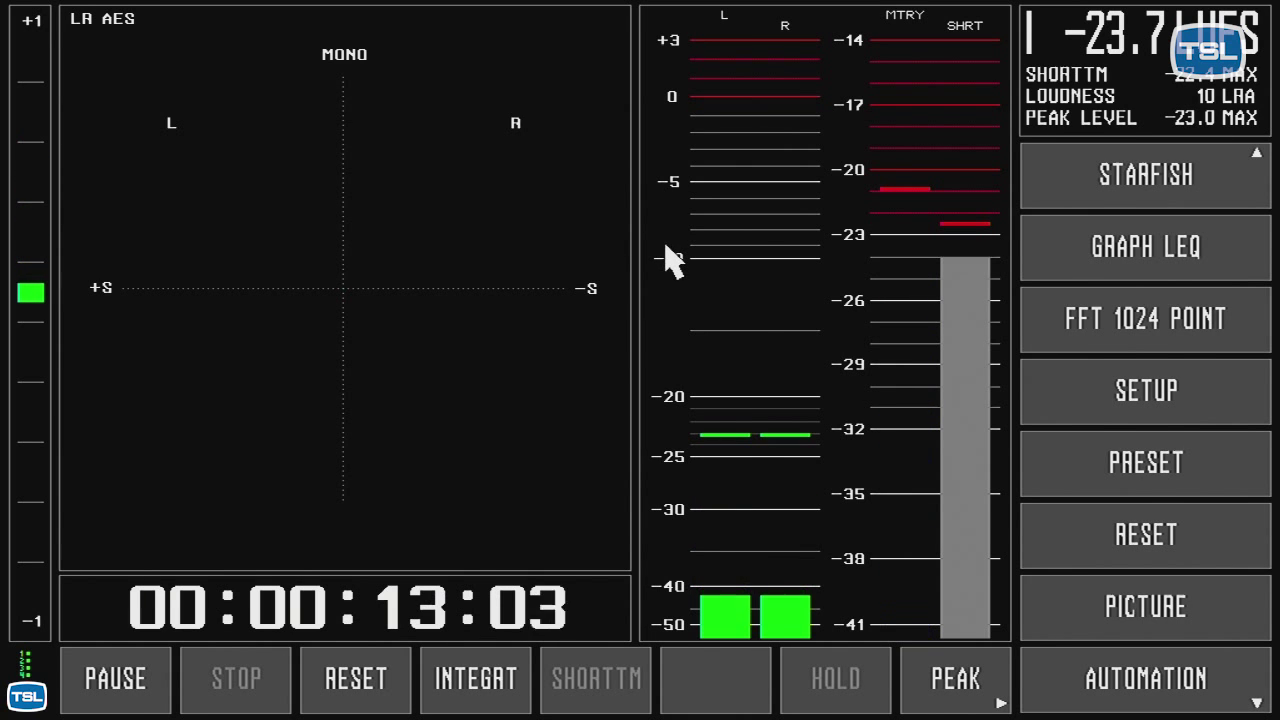
click(1144, 390)
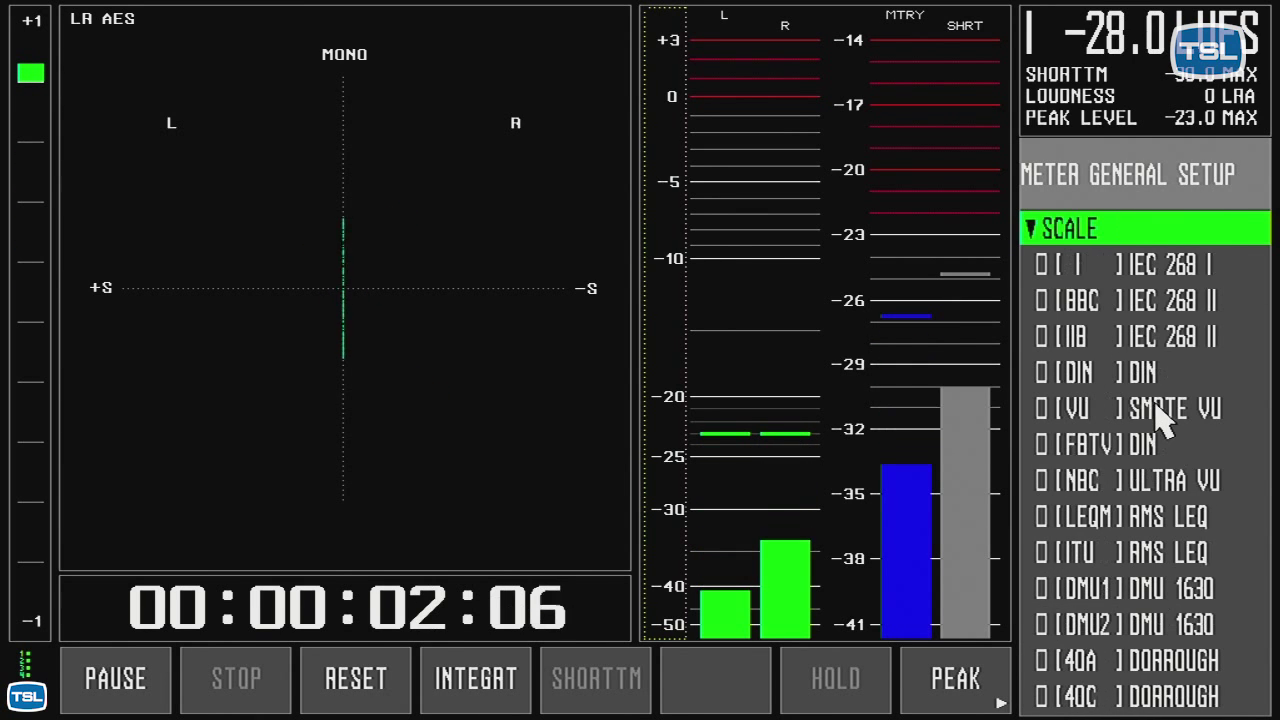
mouse_move(1116, 370)
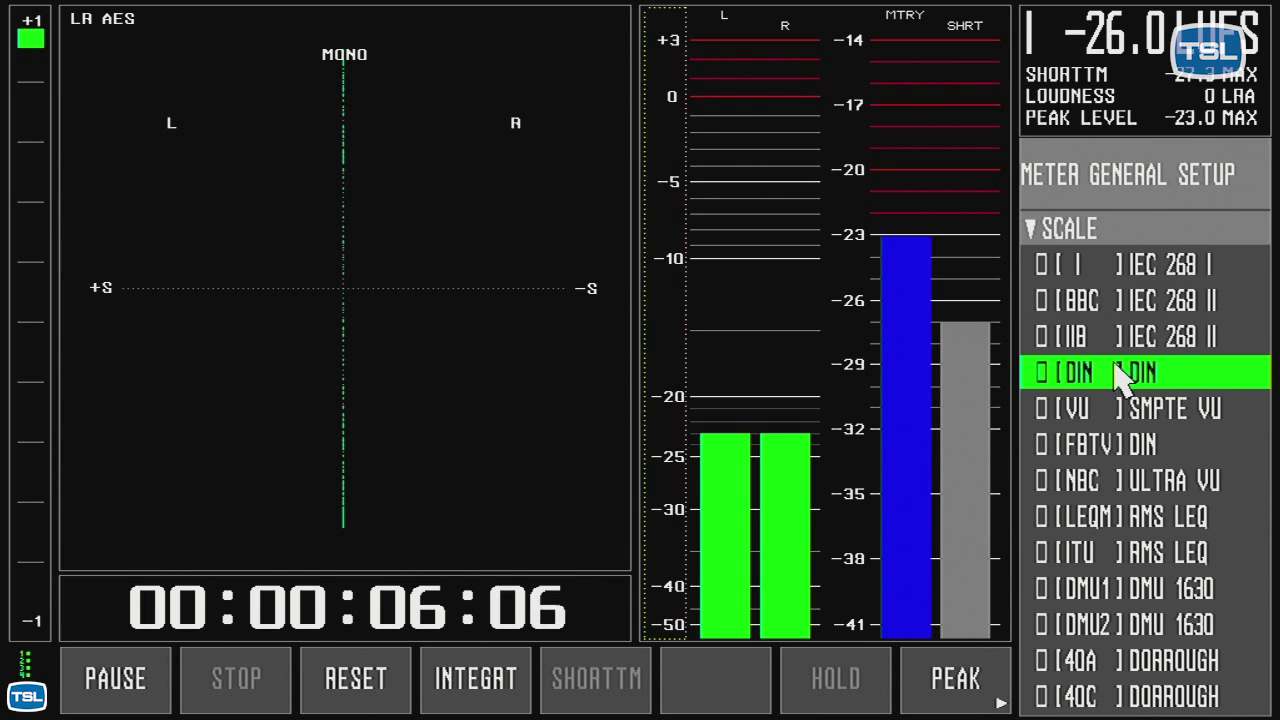
click(1144, 552)
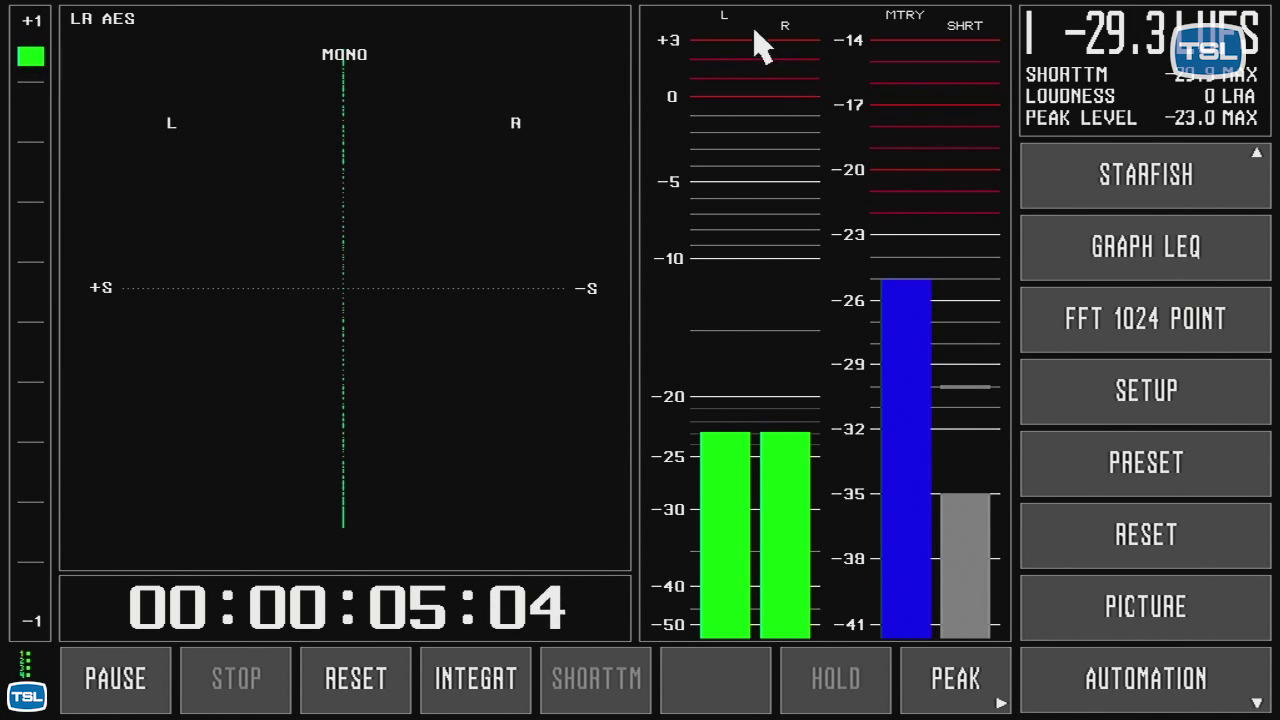
mouse_move(808, 62)
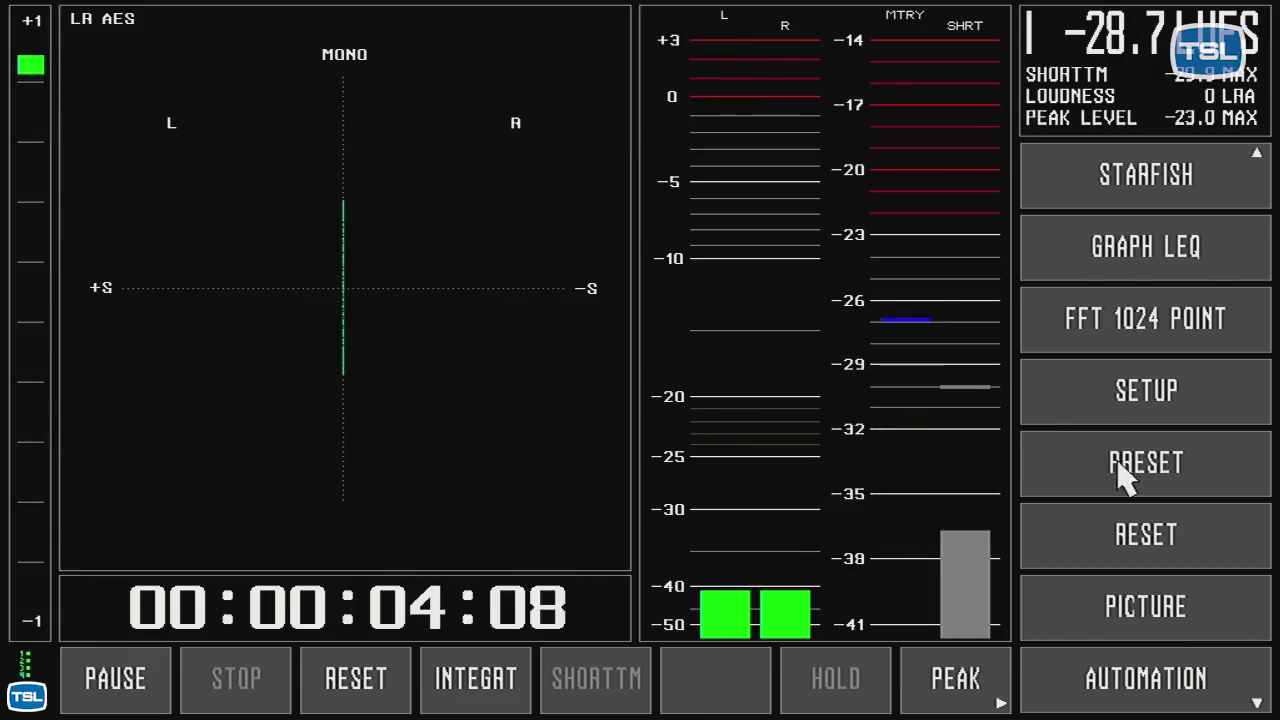
Step: Show the stored preset list (1–11) with 6 LA AES active
click(1144, 464)
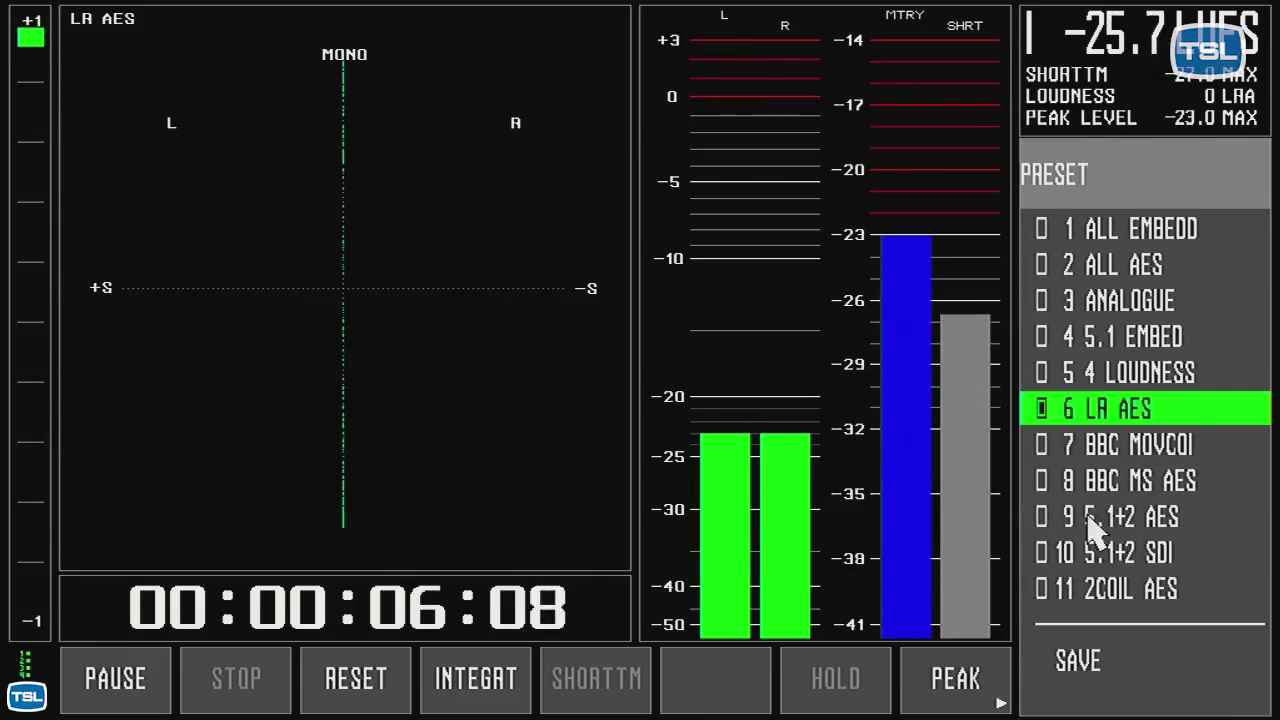
mouse_move(1210, 384)
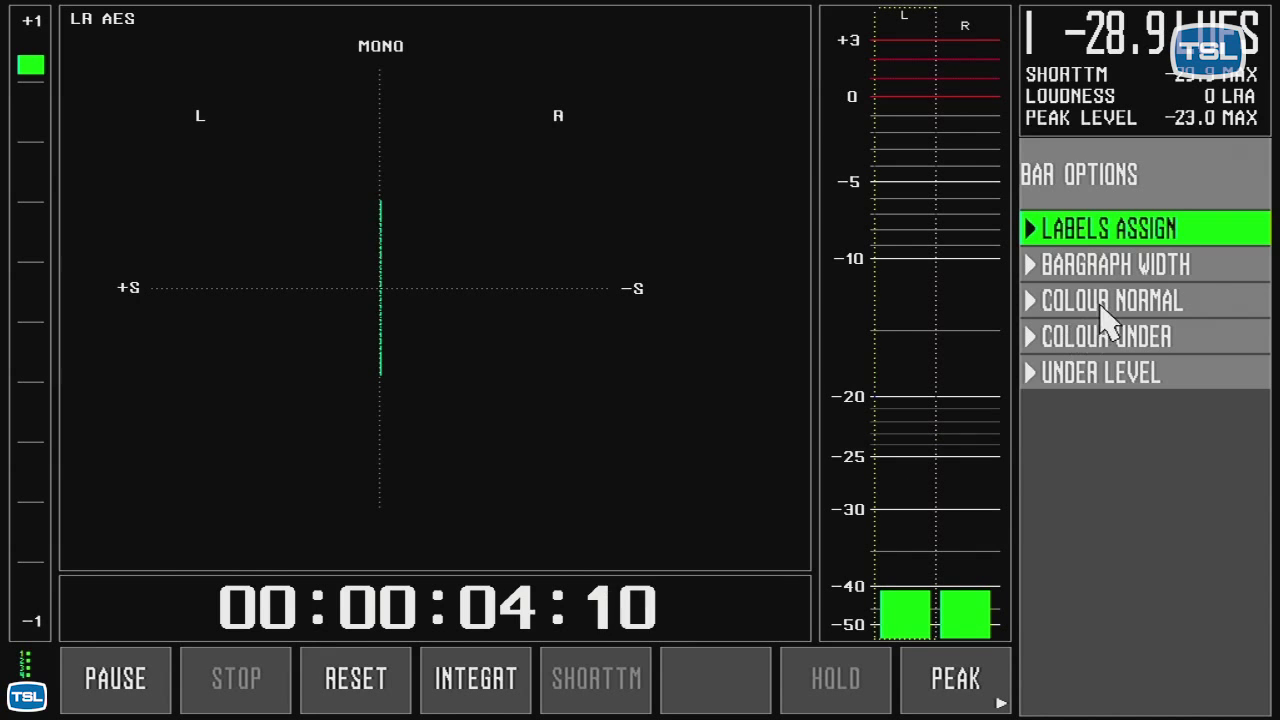
Step: Set Colour Under to Yellow and expand the Colour Normal choices
click(1106, 336)
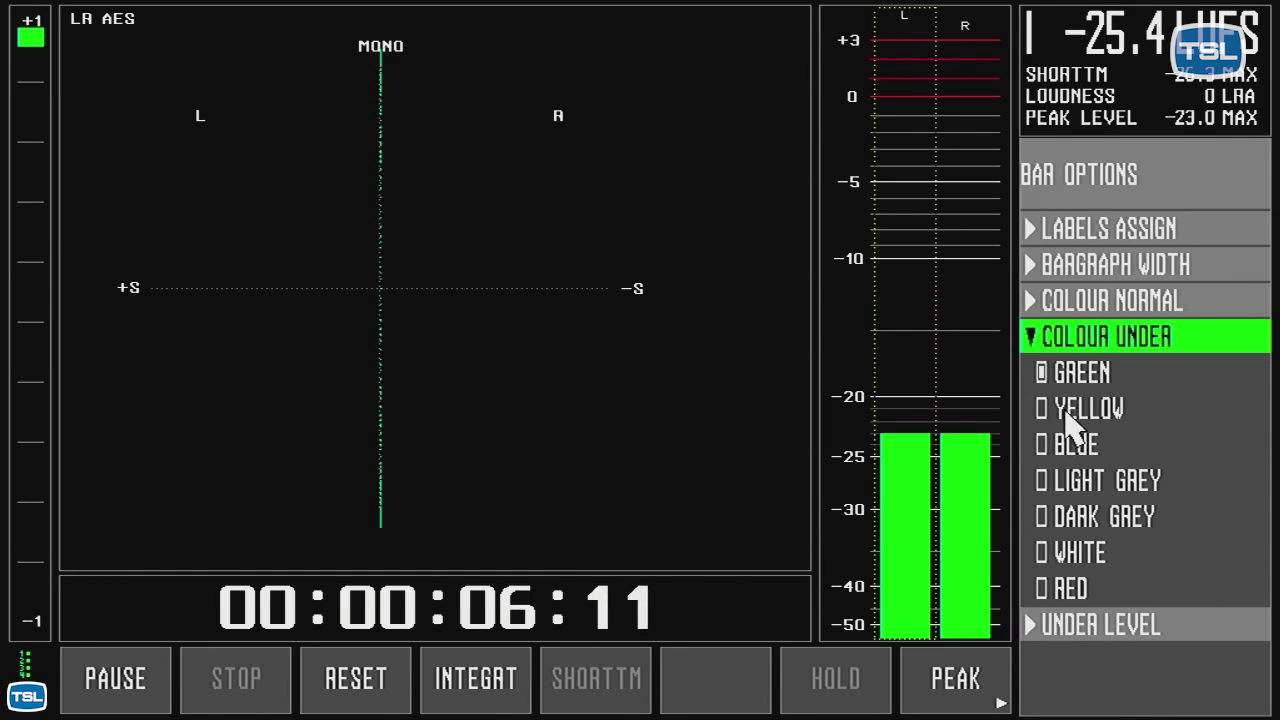
click(1088, 408)
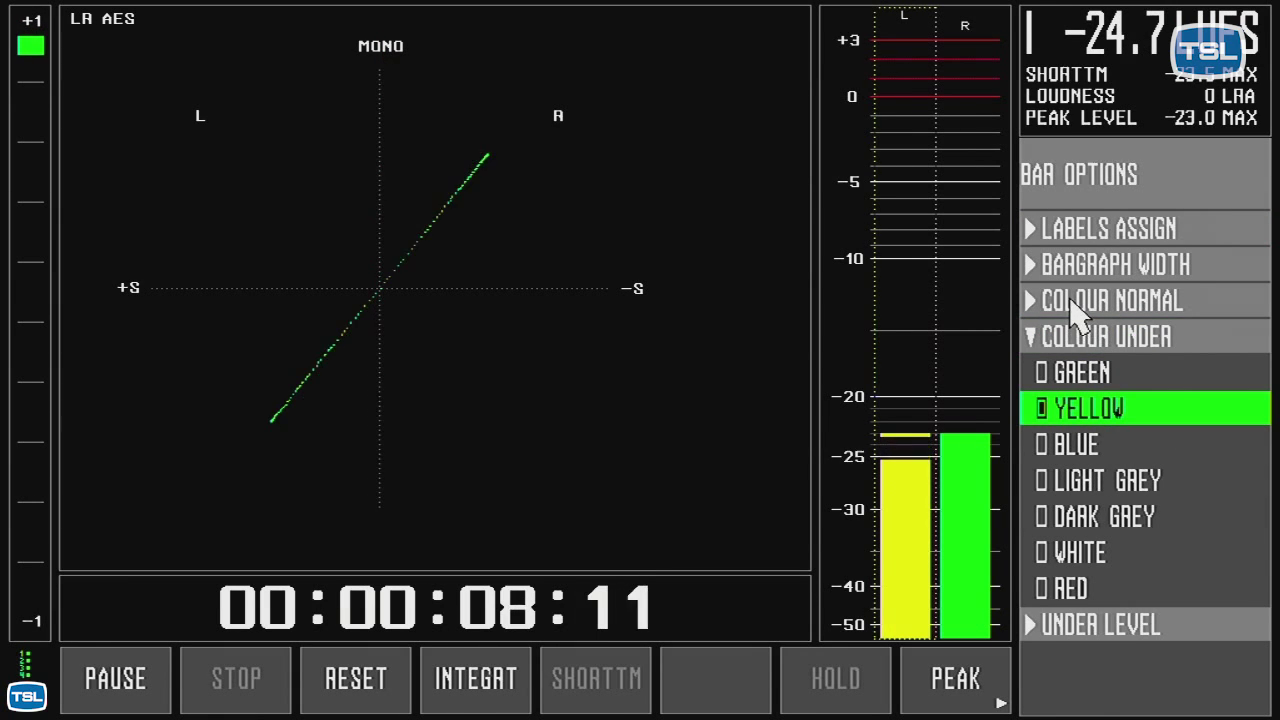
click(1112, 300)
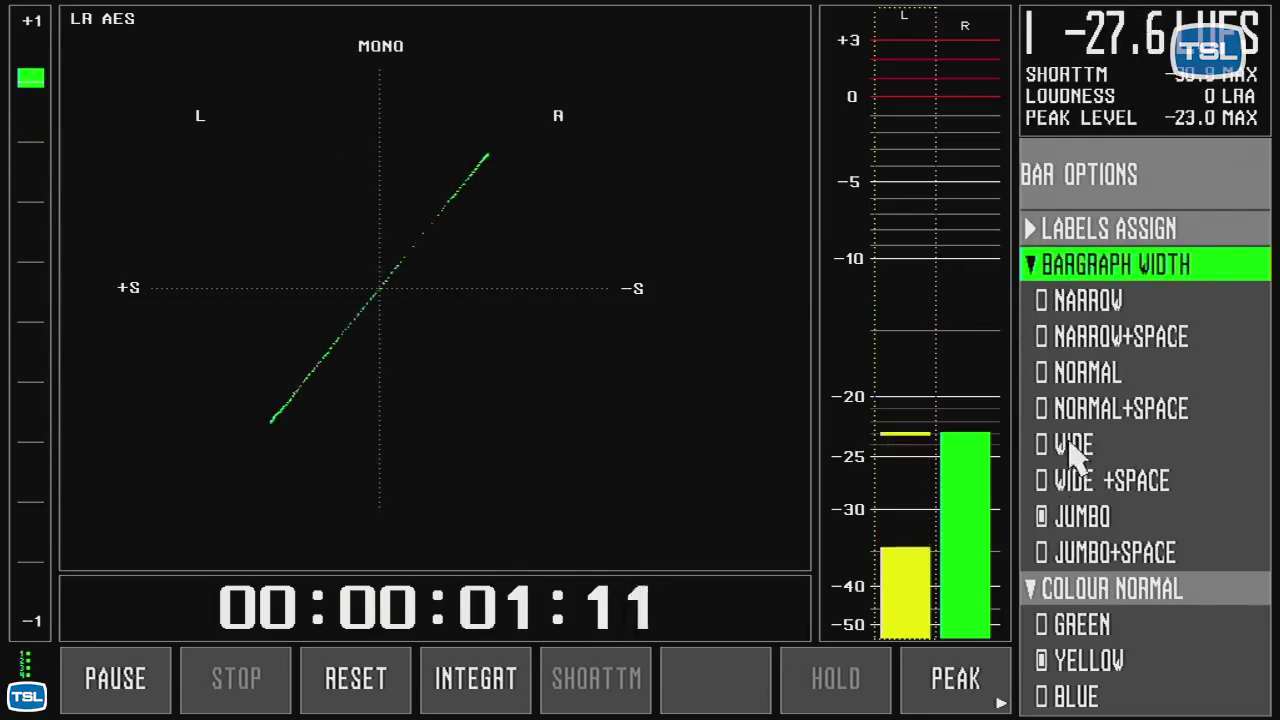
Step: Switch the meter bars to Narrow, then back to Jumbo width
click(1088, 300)
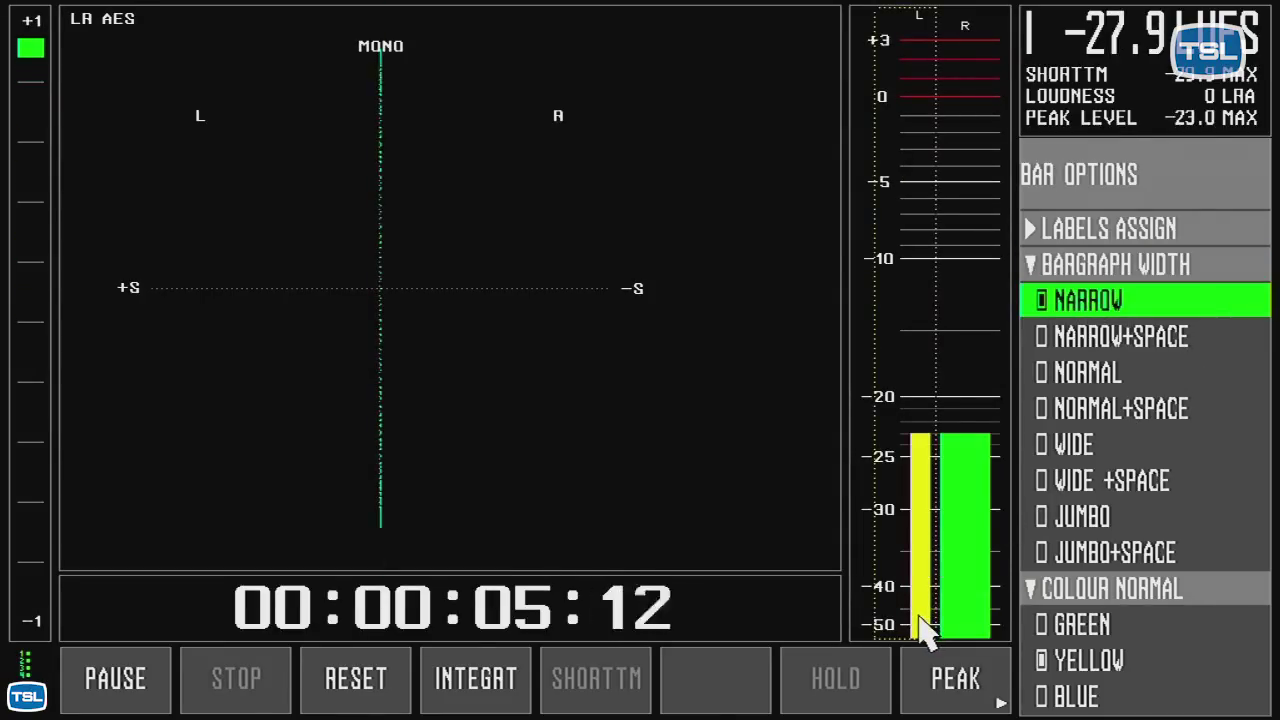
mouse_move(1050, 530)
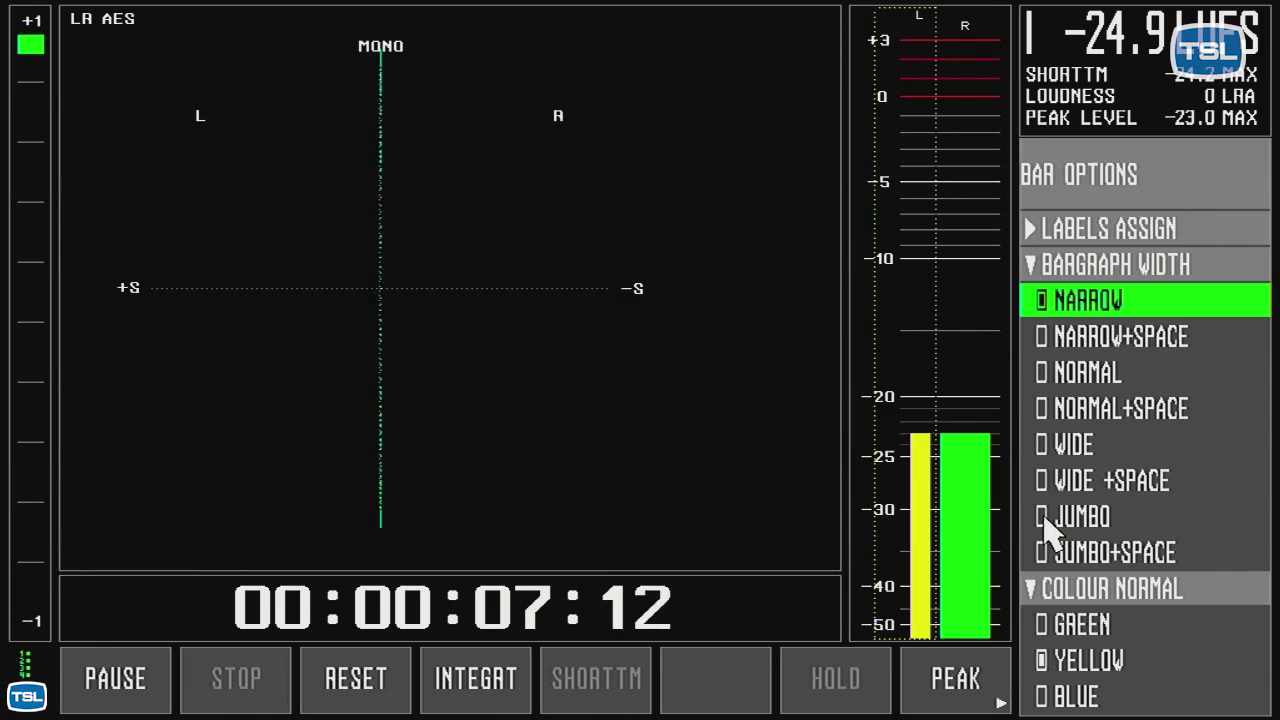
click(1084, 516)
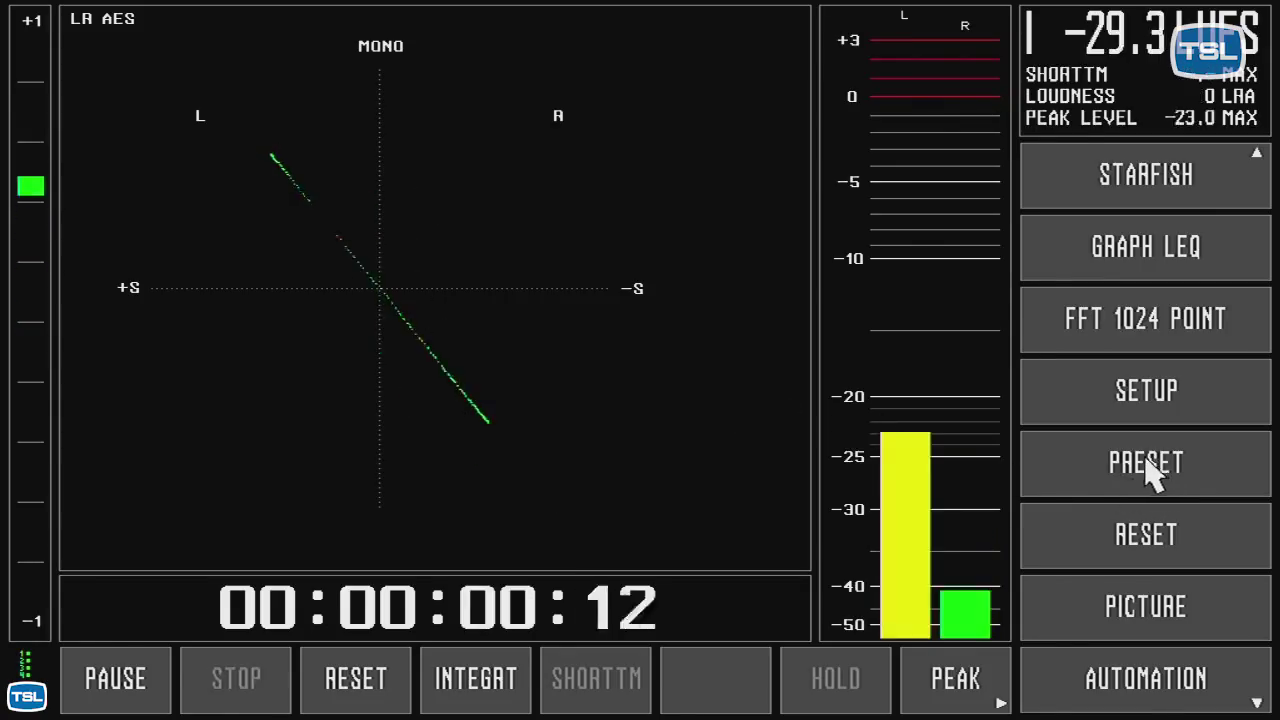
Step: Enter LR AES as the new name for preset 6 and quit the naming keyboard
click(1144, 462)
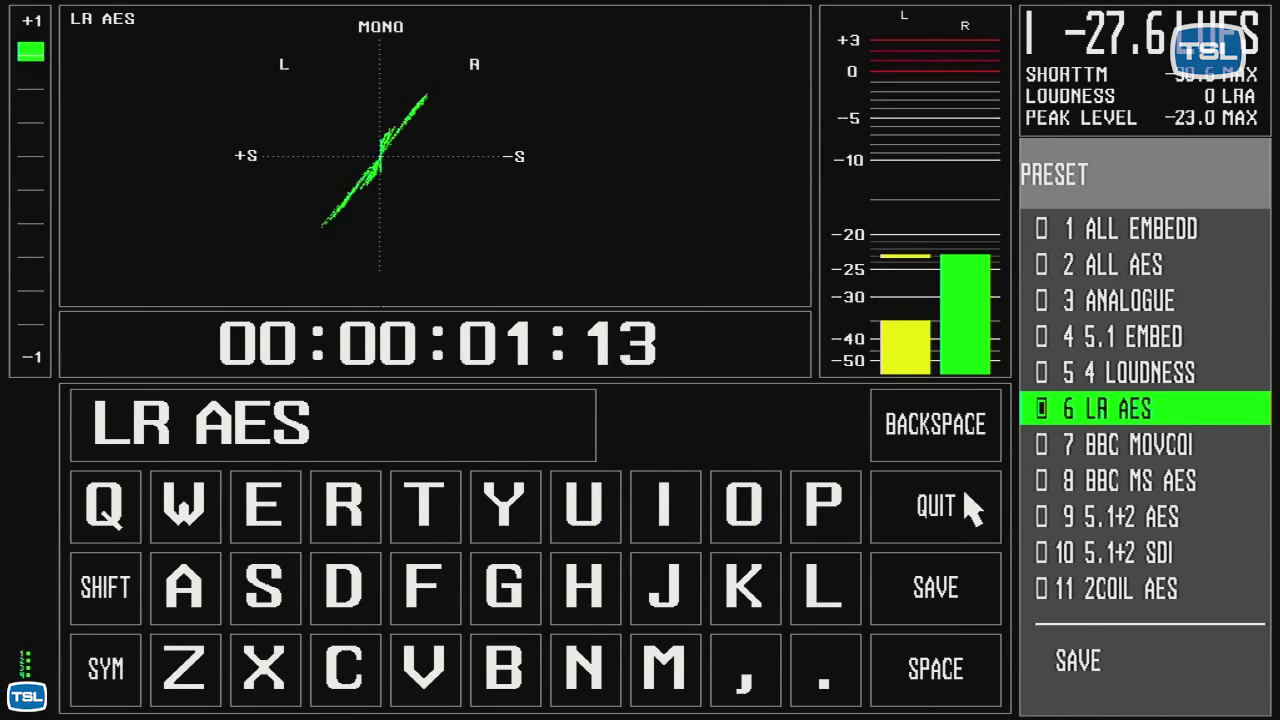
click(936, 506)
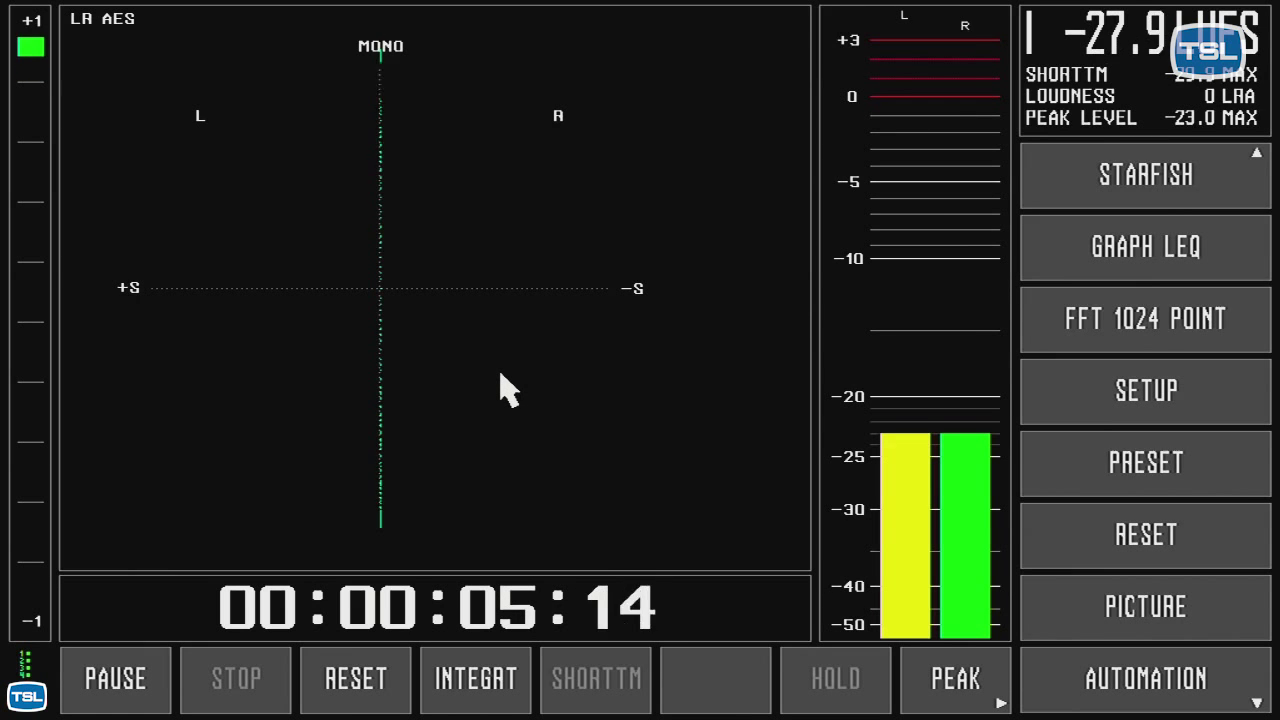
mouse_move(990, 476)
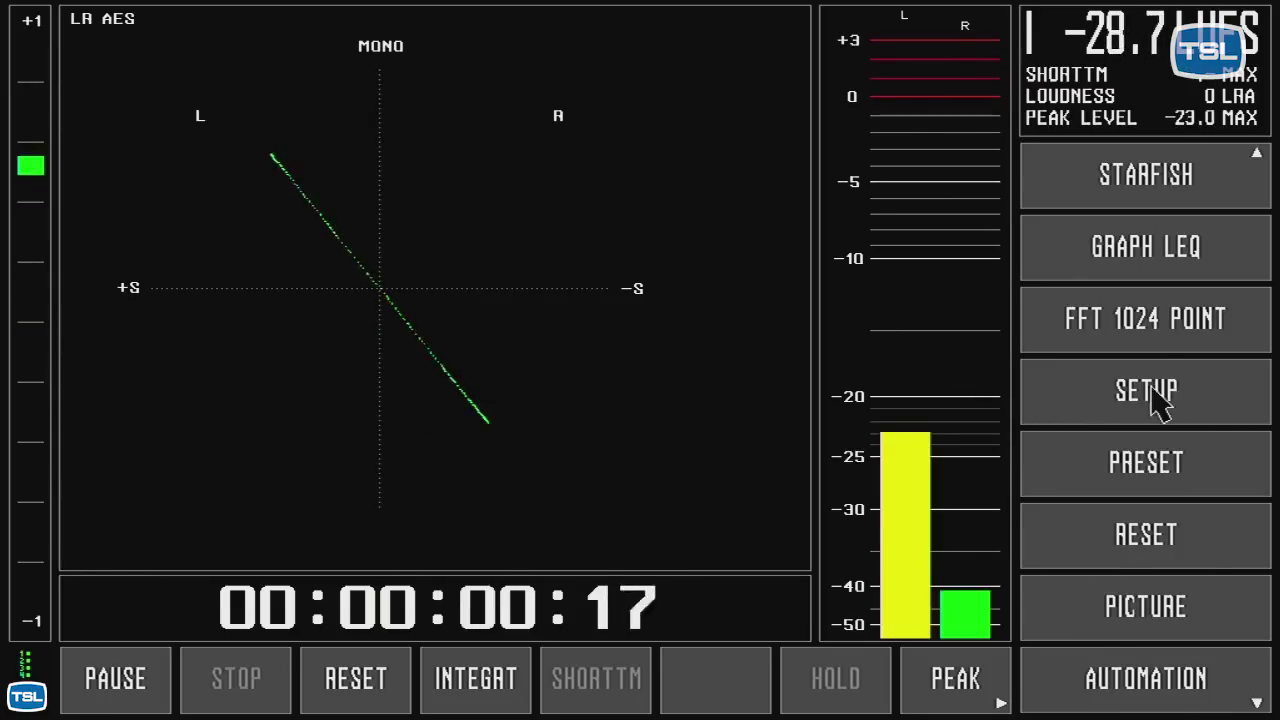
Step: Show the stored preset list again with 6 LA AES active
click(1144, 390)
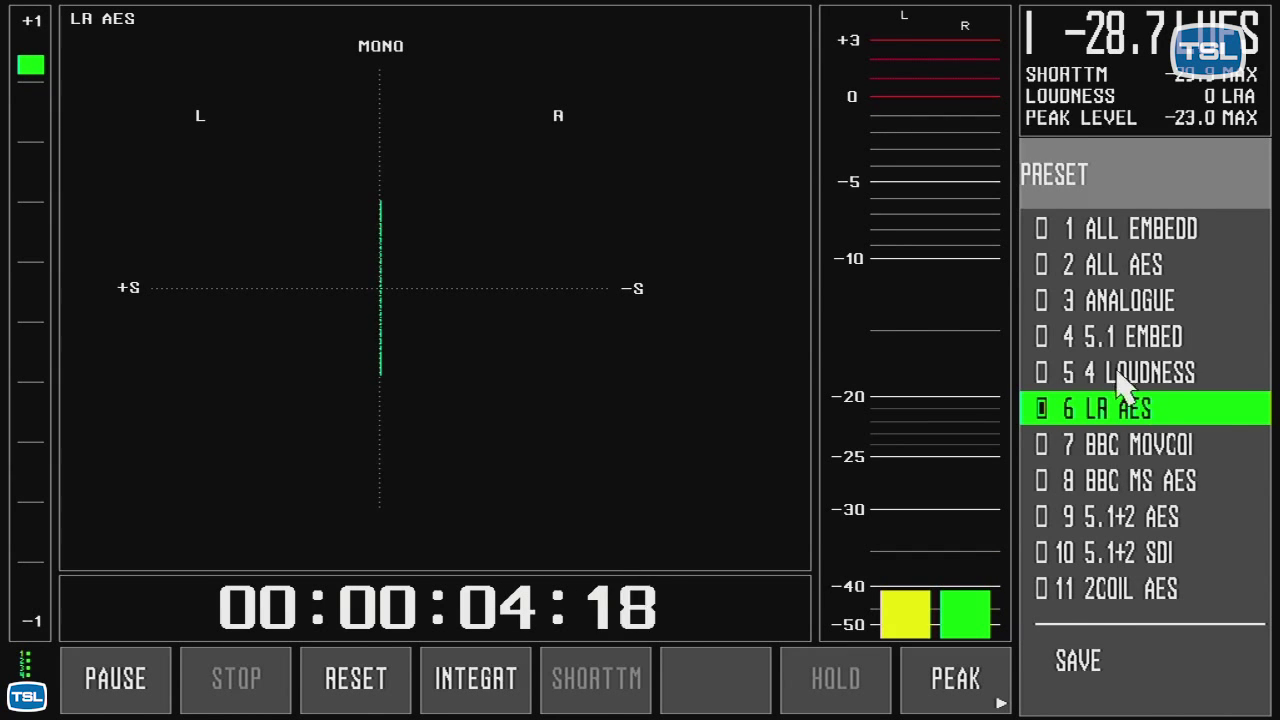
Step: Load preset 4, 5.1 EMBED, showing the surround starfish and six channel bars
click(1140, 336)
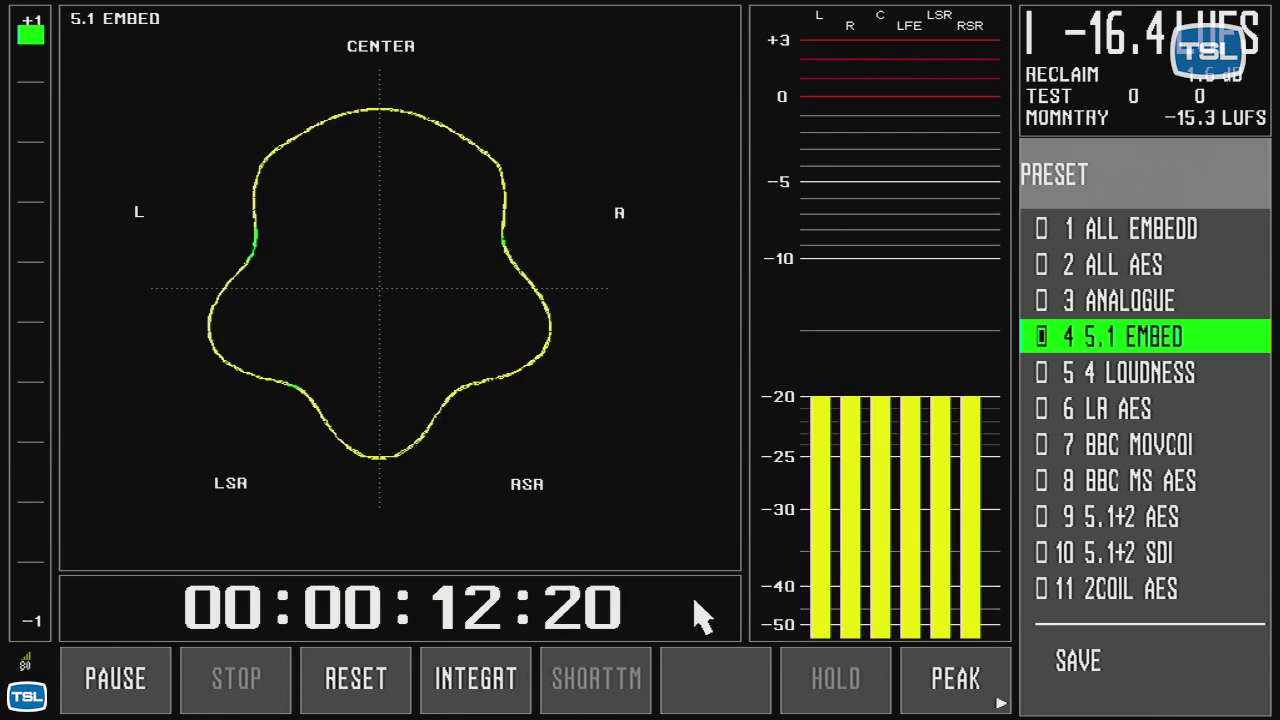
mouse_move(1096, 176)
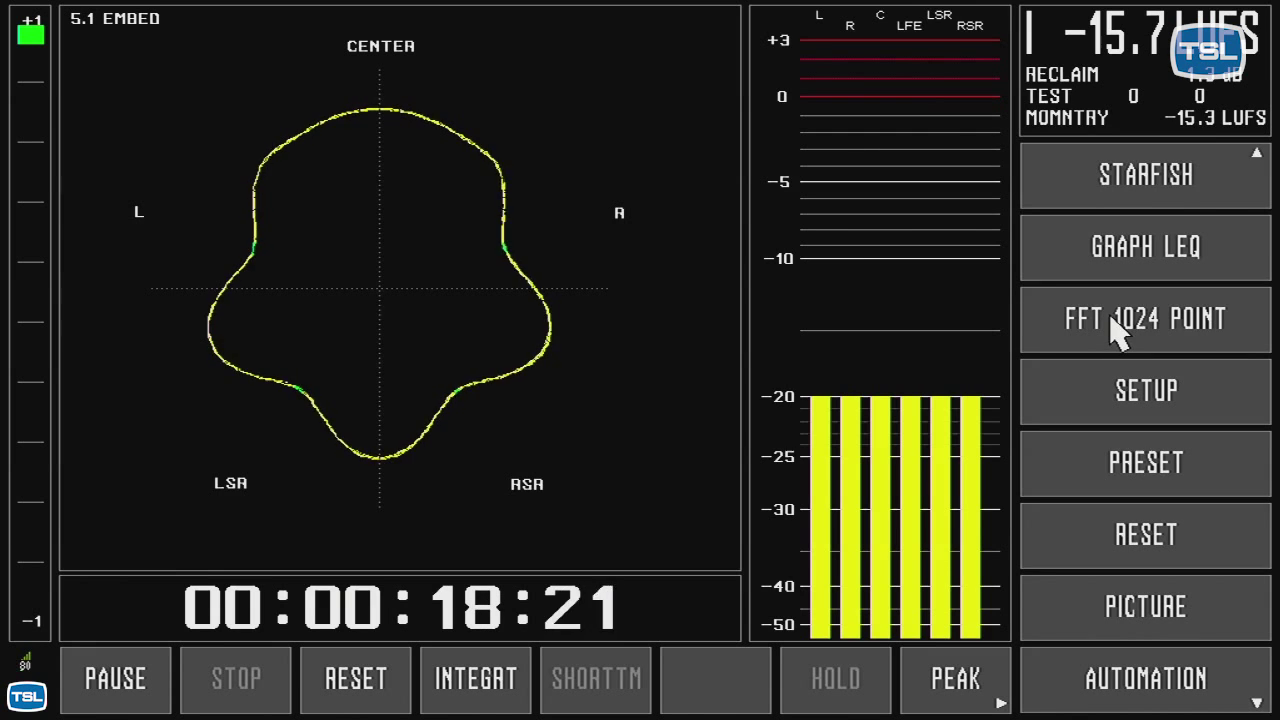
Step: Show the full-screen 1024-point FFT spectrum, peaking around 1 kHz
click(1144, 320)
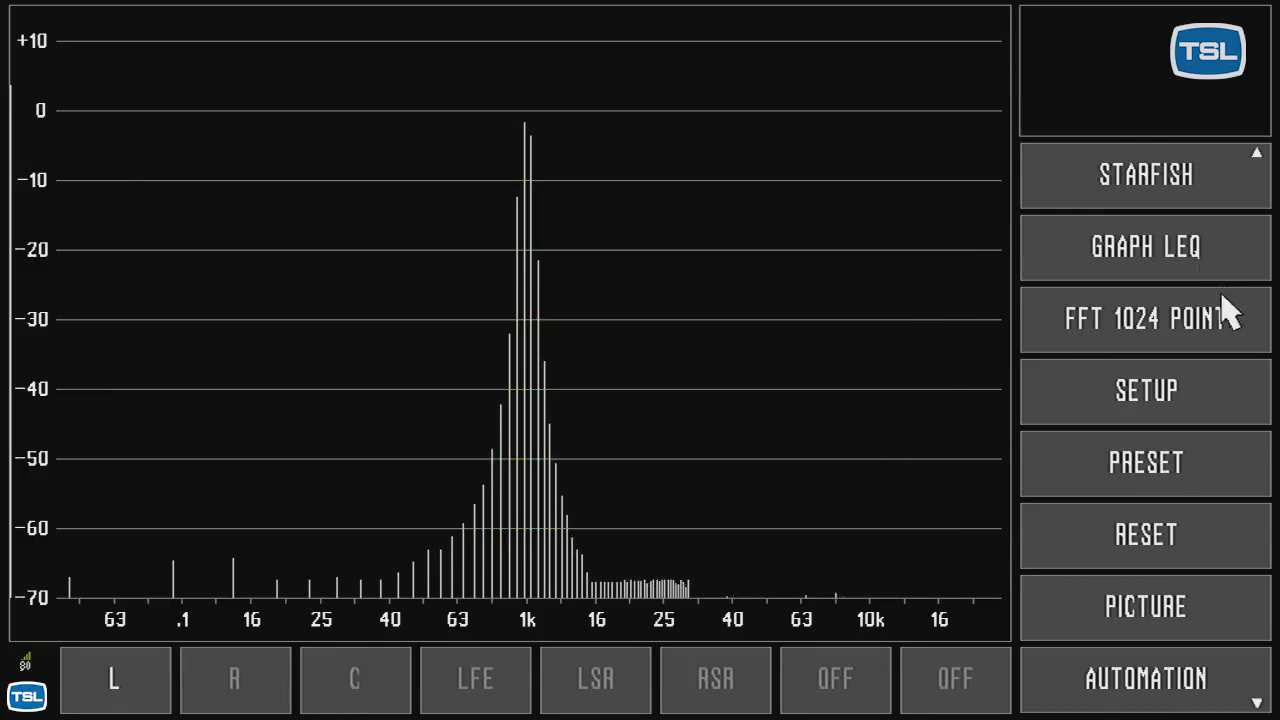
Step: Show the Graph LEQ loudness history, then load the stereo preset 6 LA AES
click(1144, 248)
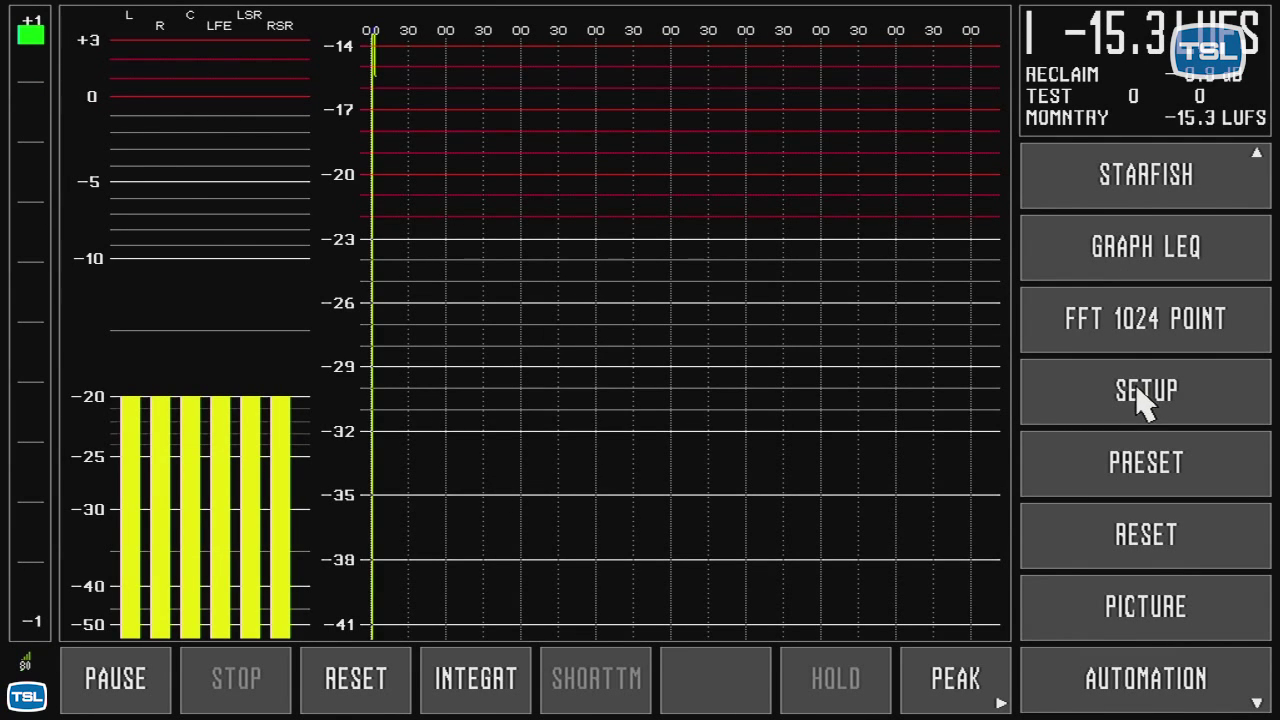
click(1144, 462)
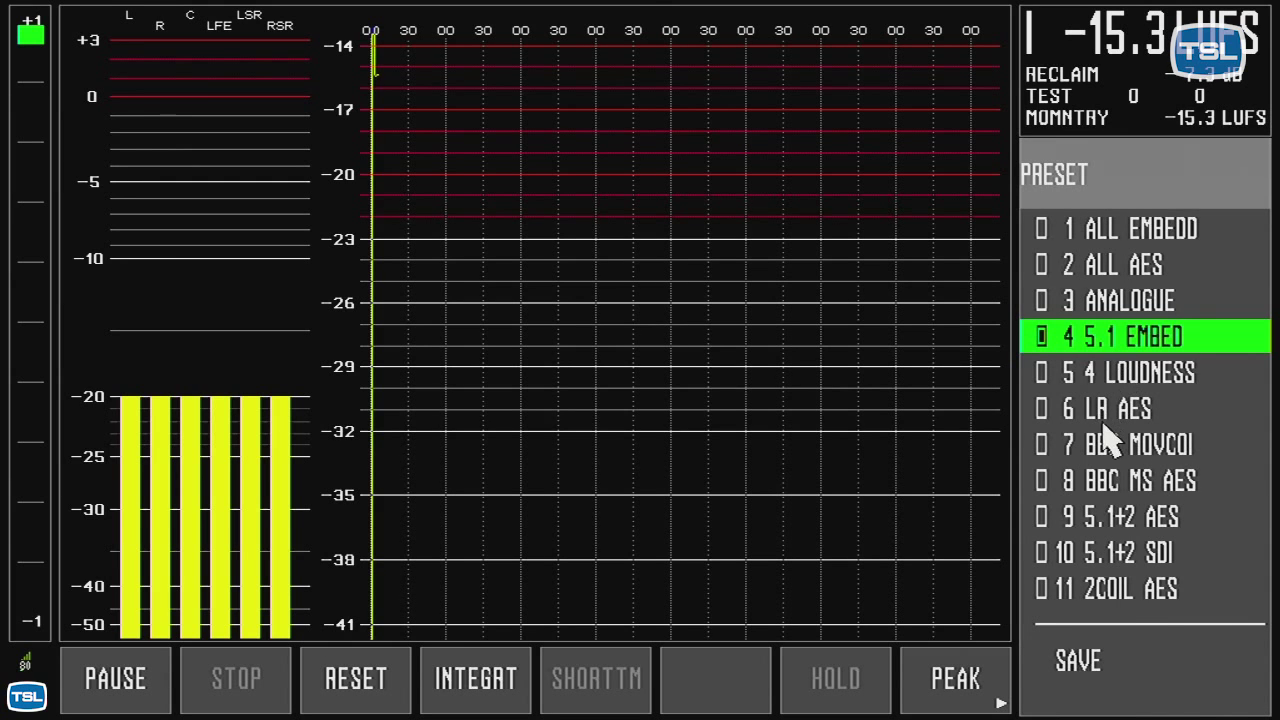
click(1110, 408)
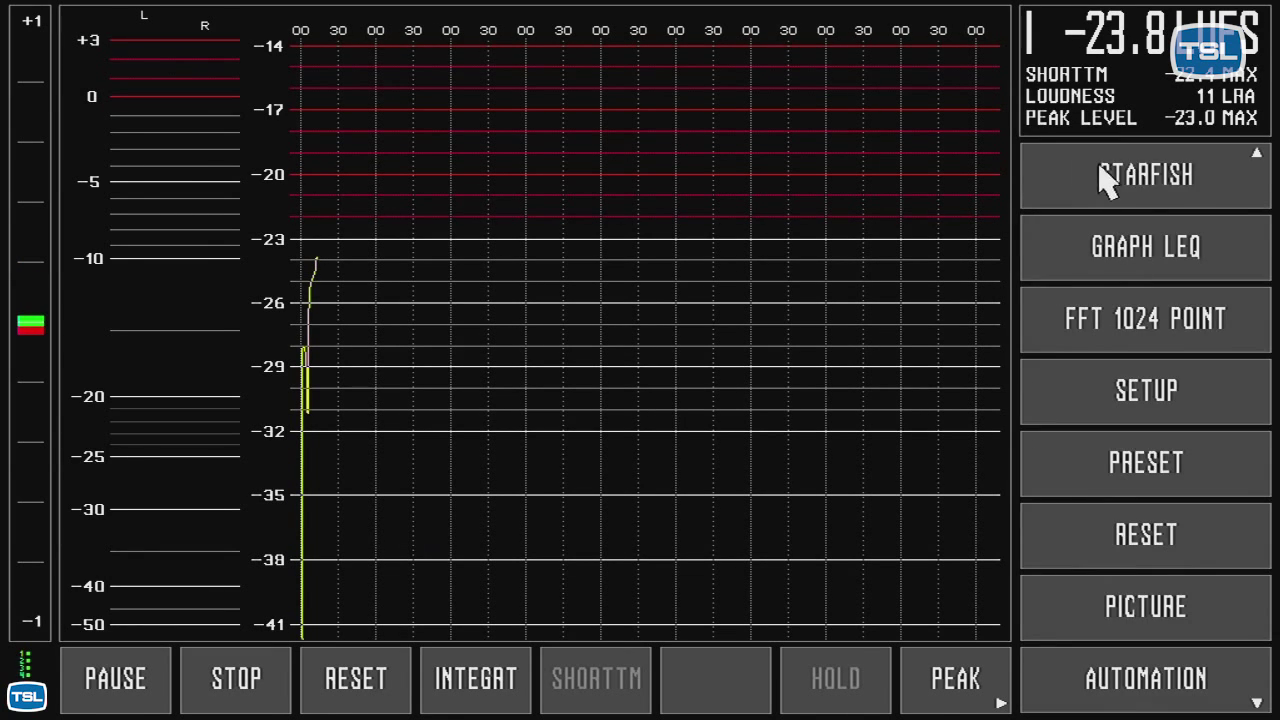
Step: Show the stereo starfish with the automation loudness history graph below it, then reset the measurement
click(236, 680)
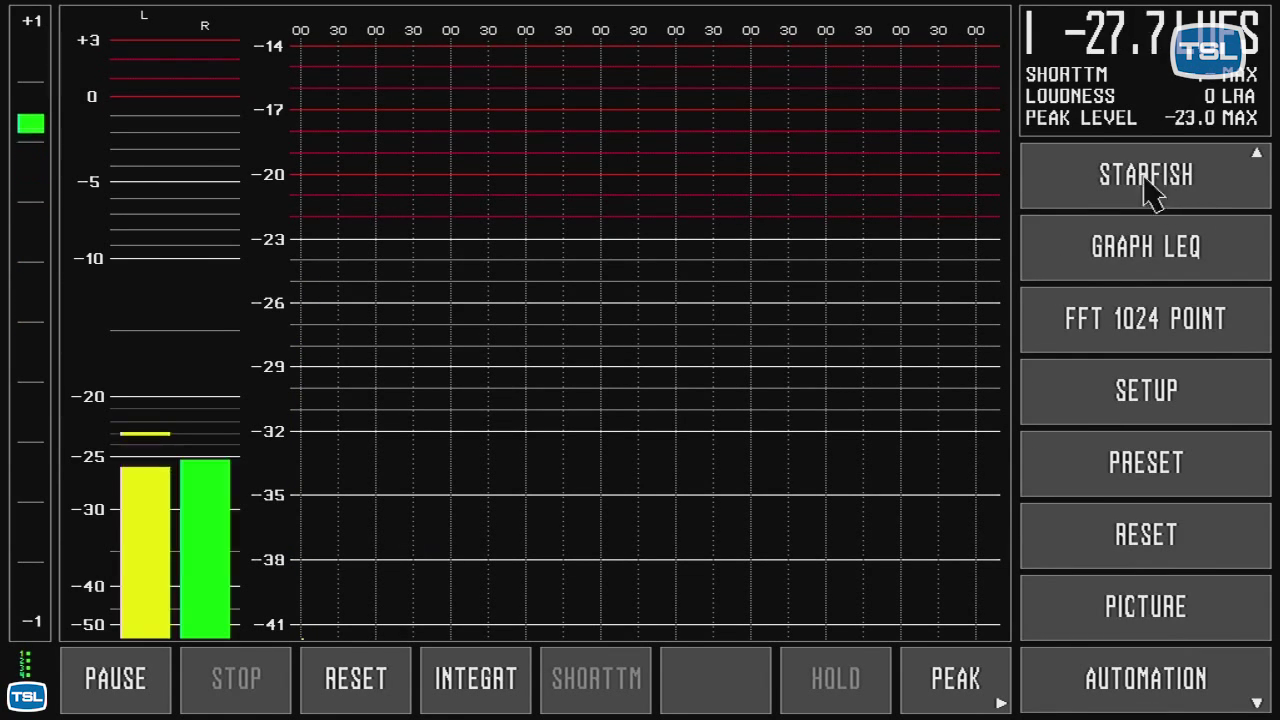
click(1144, 176)
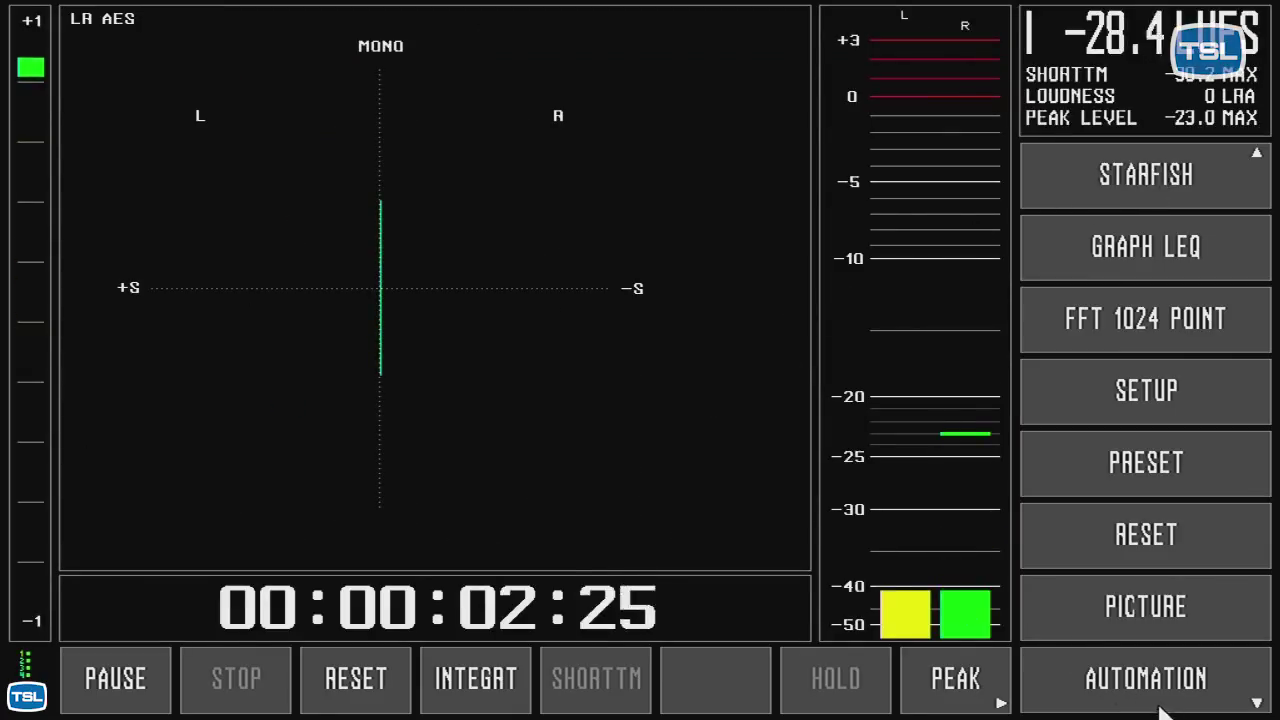
mouse_move(1130, 670)
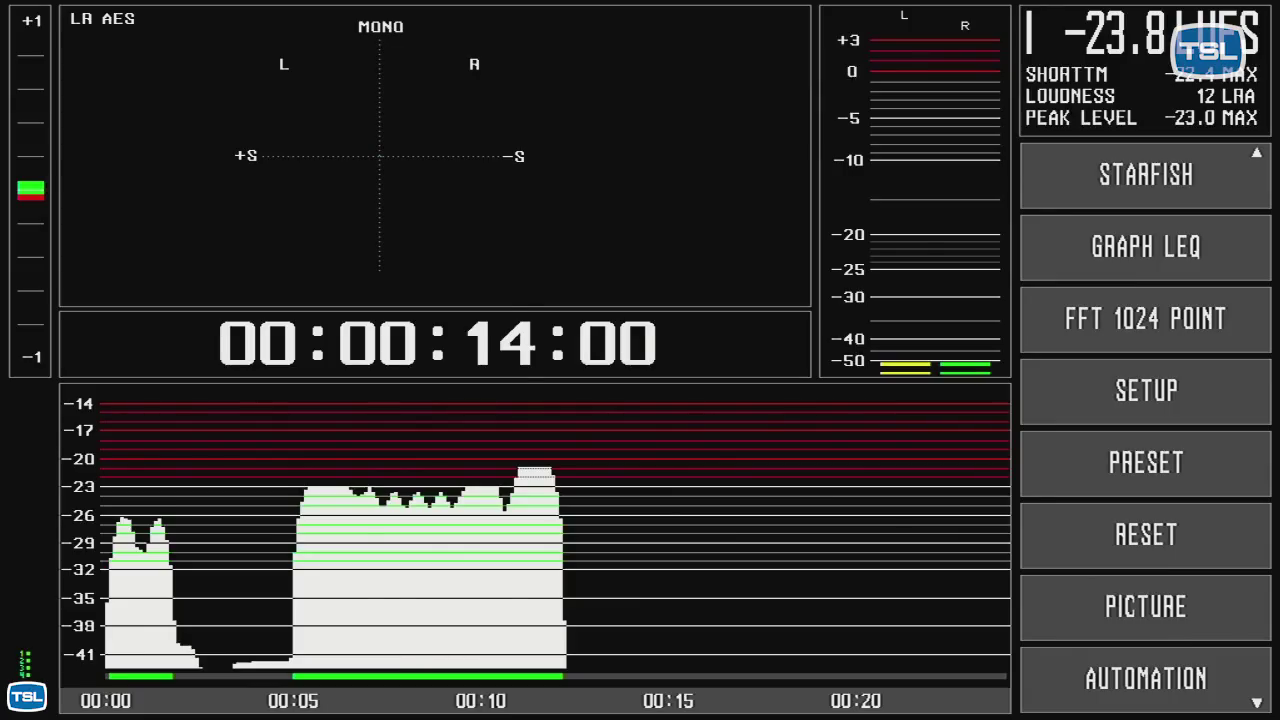
click(1144, 534)
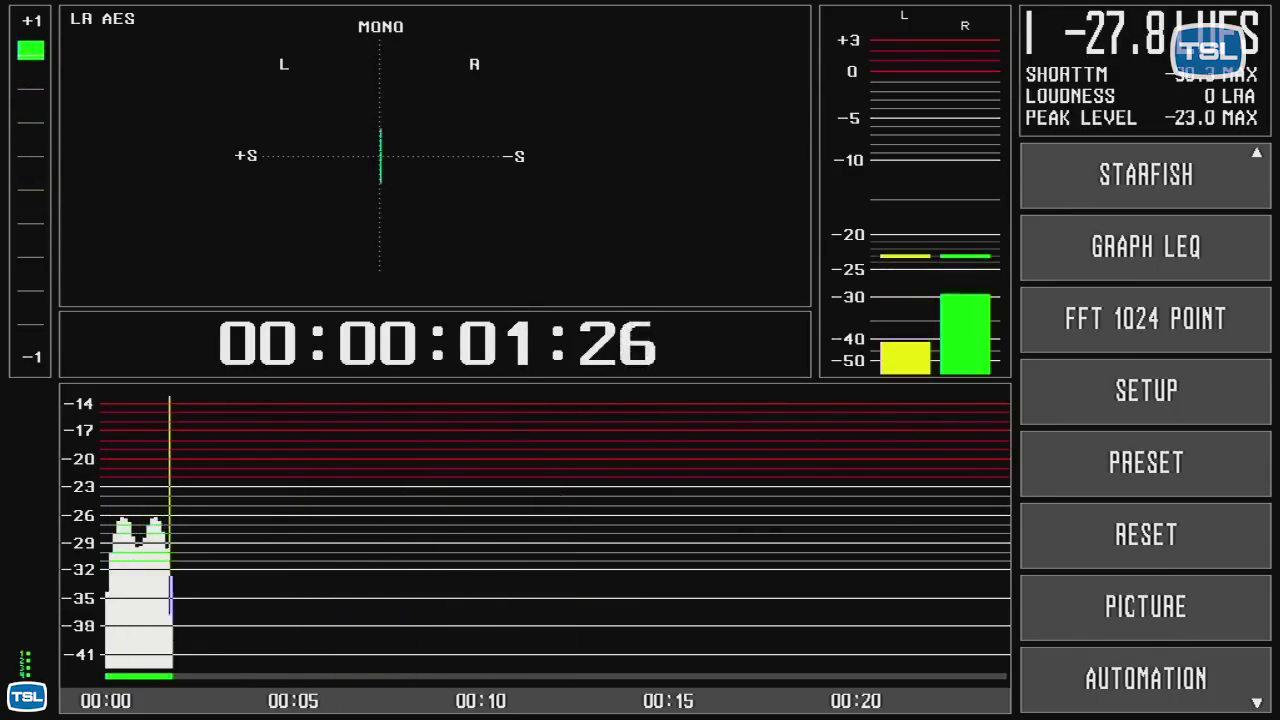